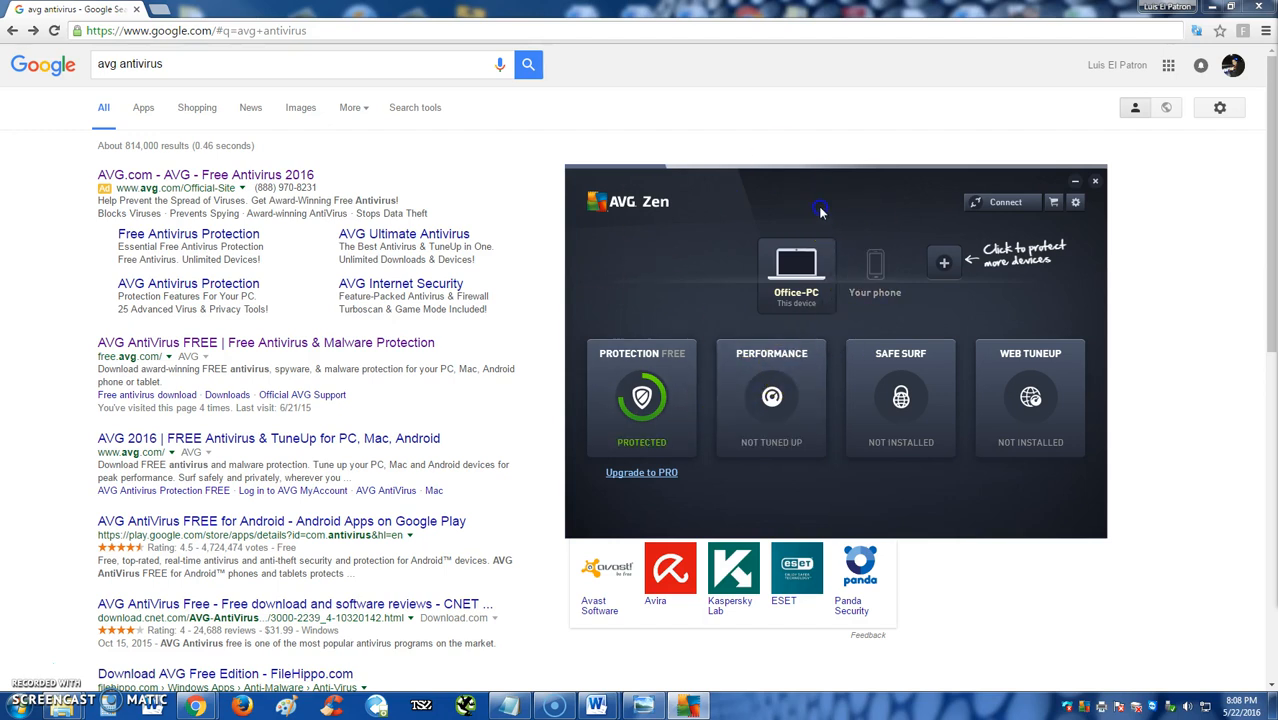
pyautogui.moveTo(838, 196)
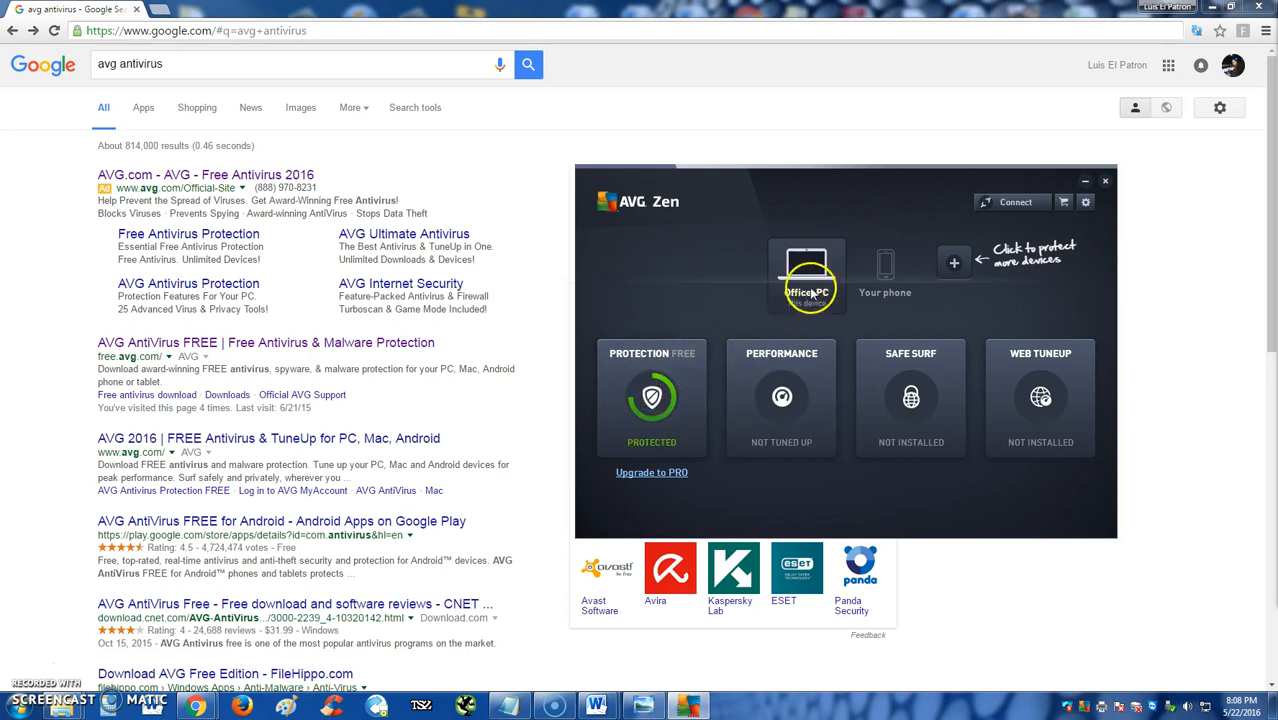
pyautogui.moveTo(800, 300)
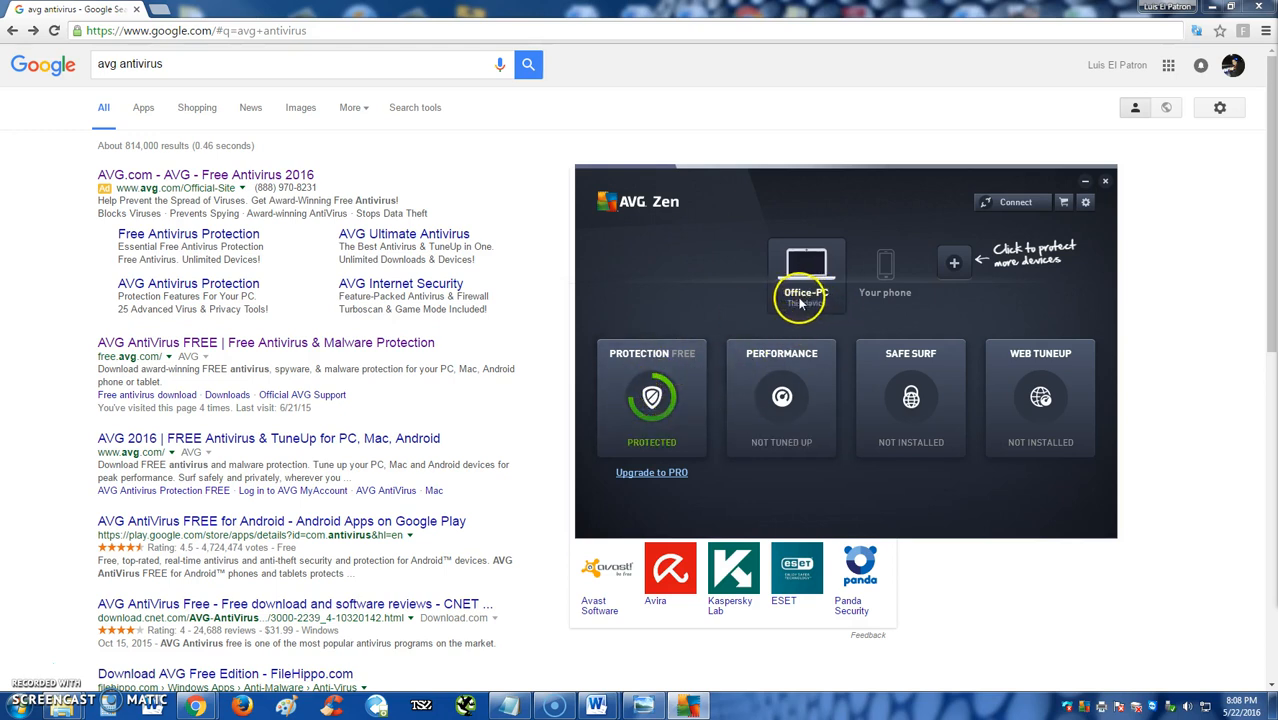
pyautogui.moveTo(827, 299)
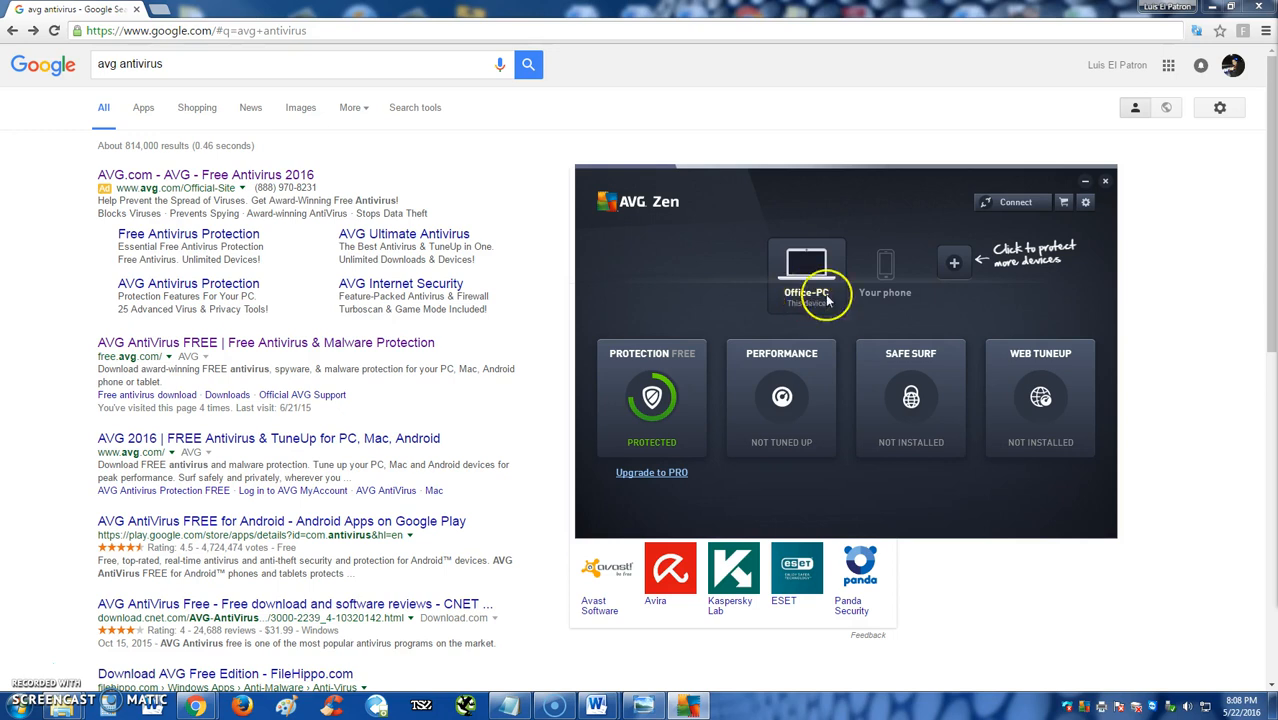
# Minimize AVG Zen and open the 'AVG AntiVirus FREE | Free Antivirus & Malware Protection' result.
pyautogui.click(953, 262)
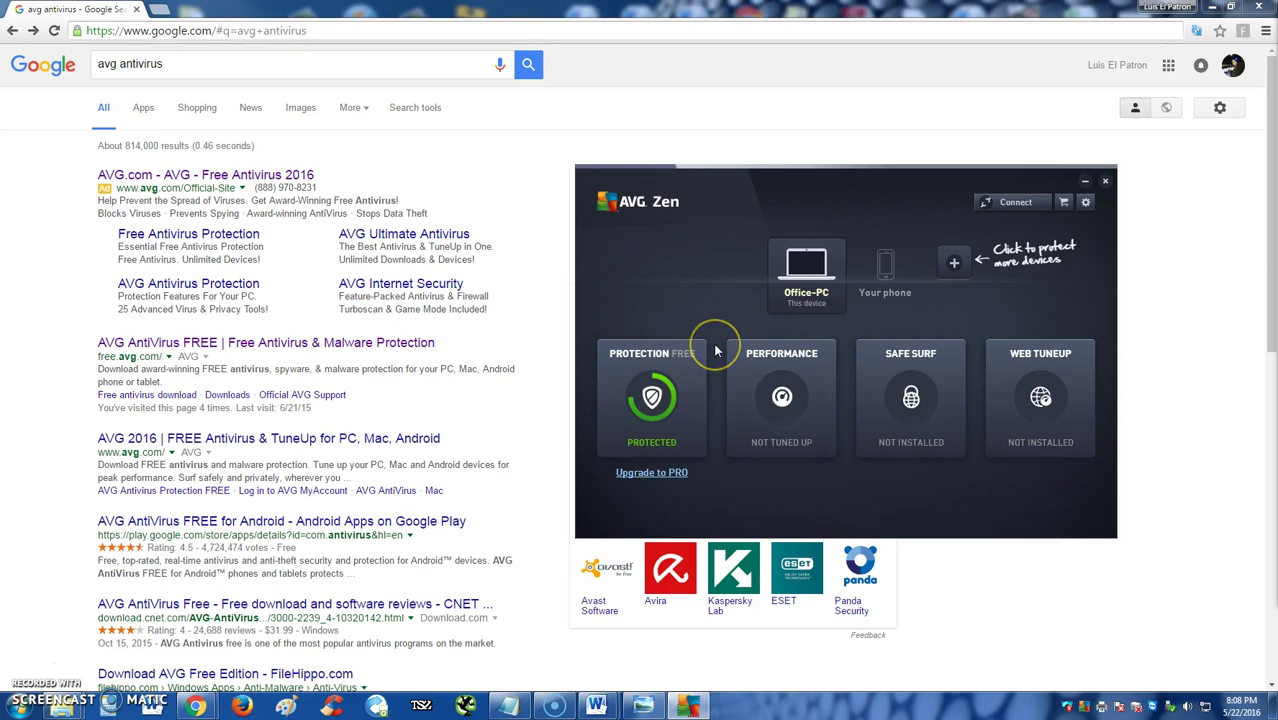
pyautogui.moveTo(716, 349)
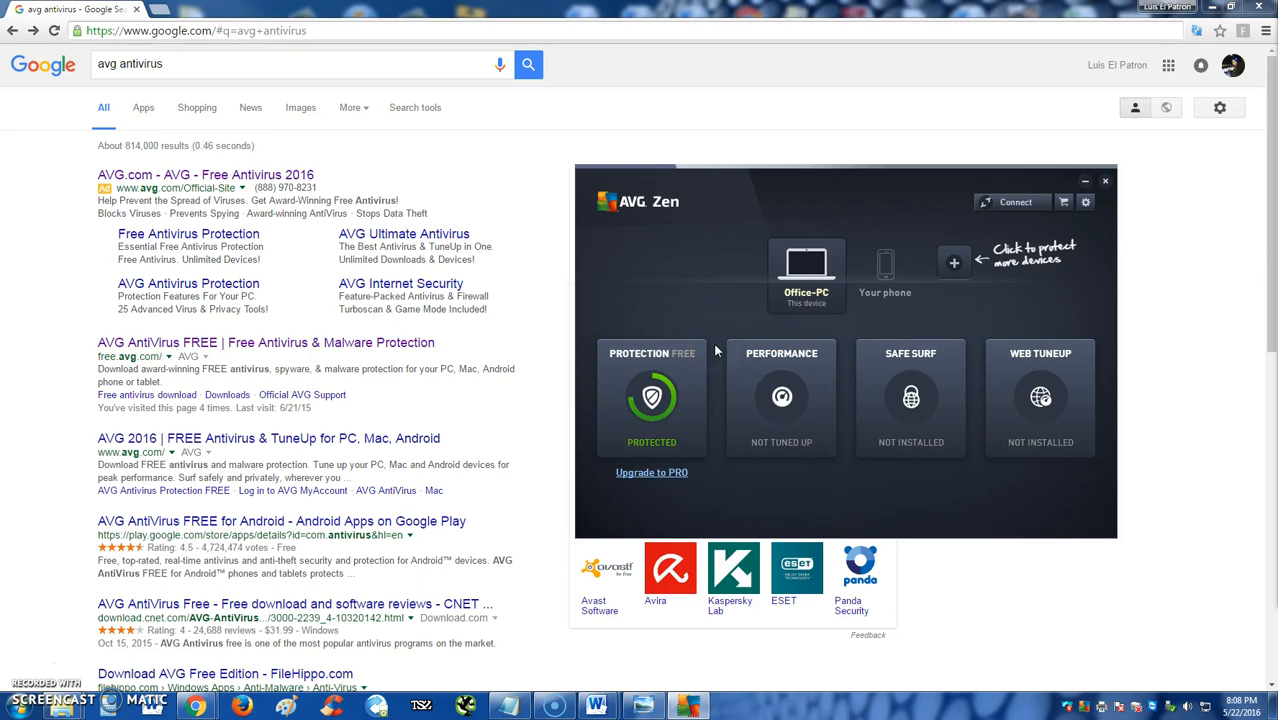
pyautogui.click(1105, 181)
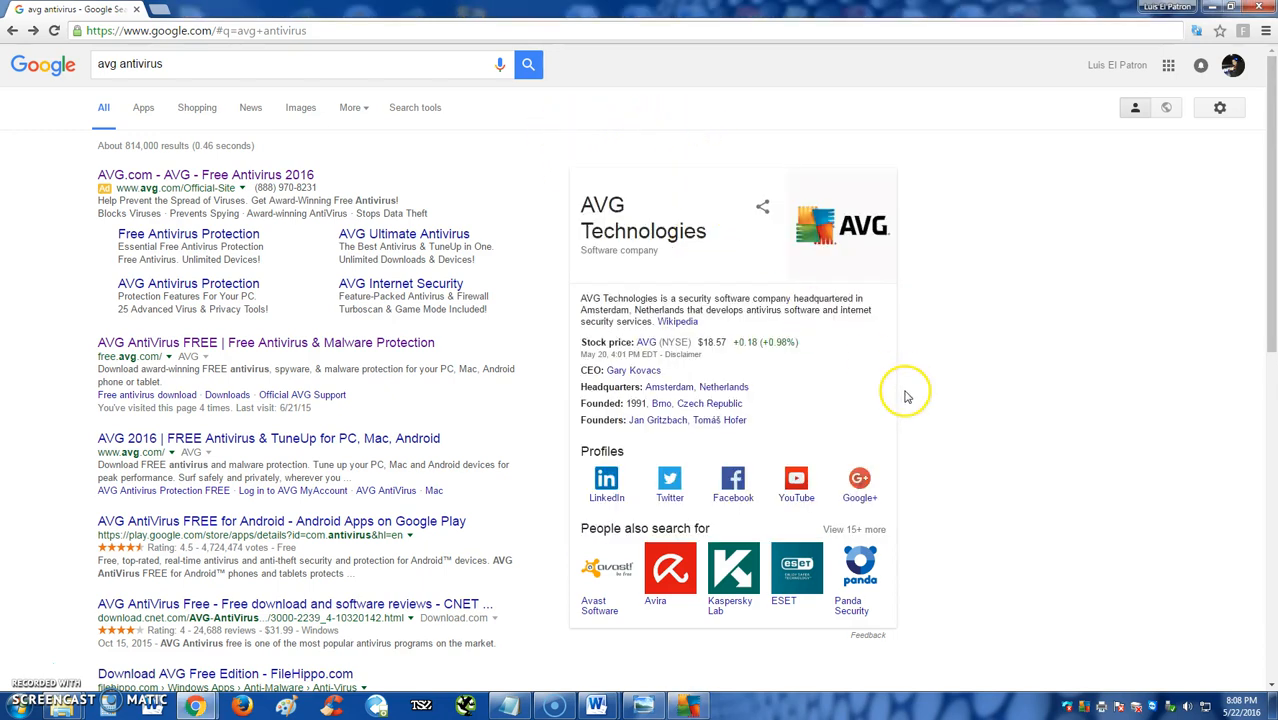
pyautogui.moveTo(916, 403)
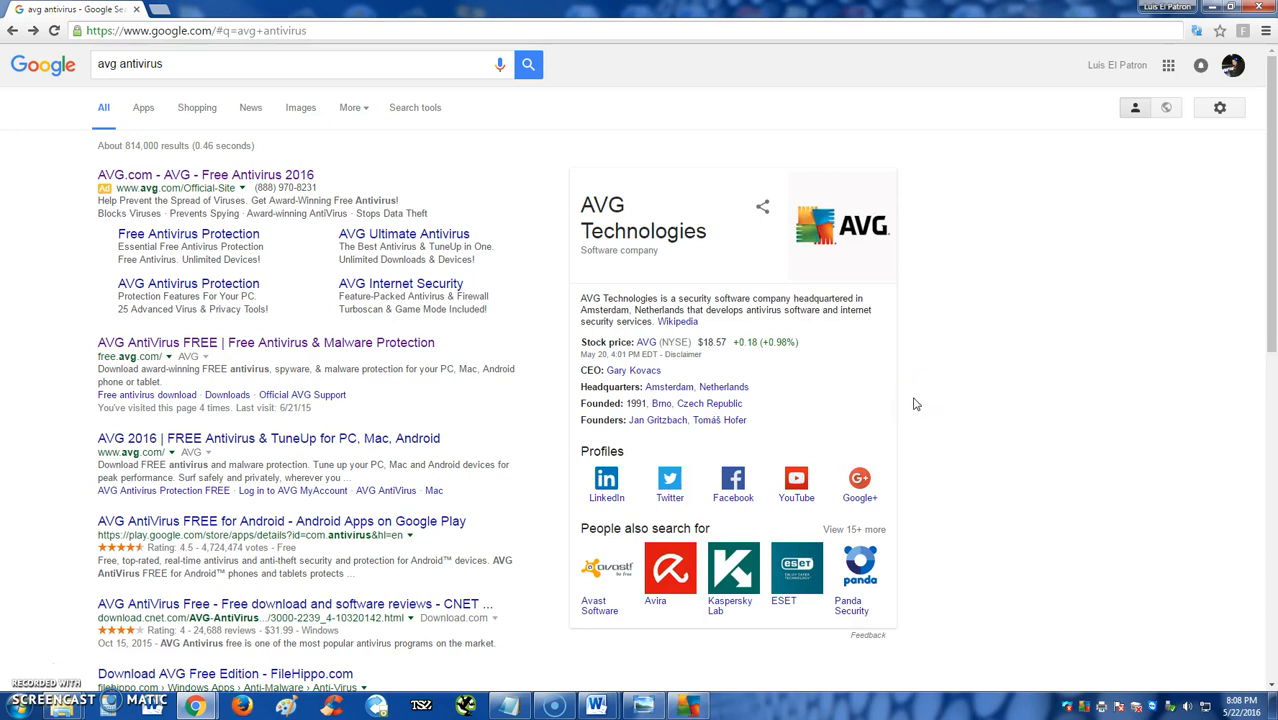
pyautogui.moveTo(757, 380)
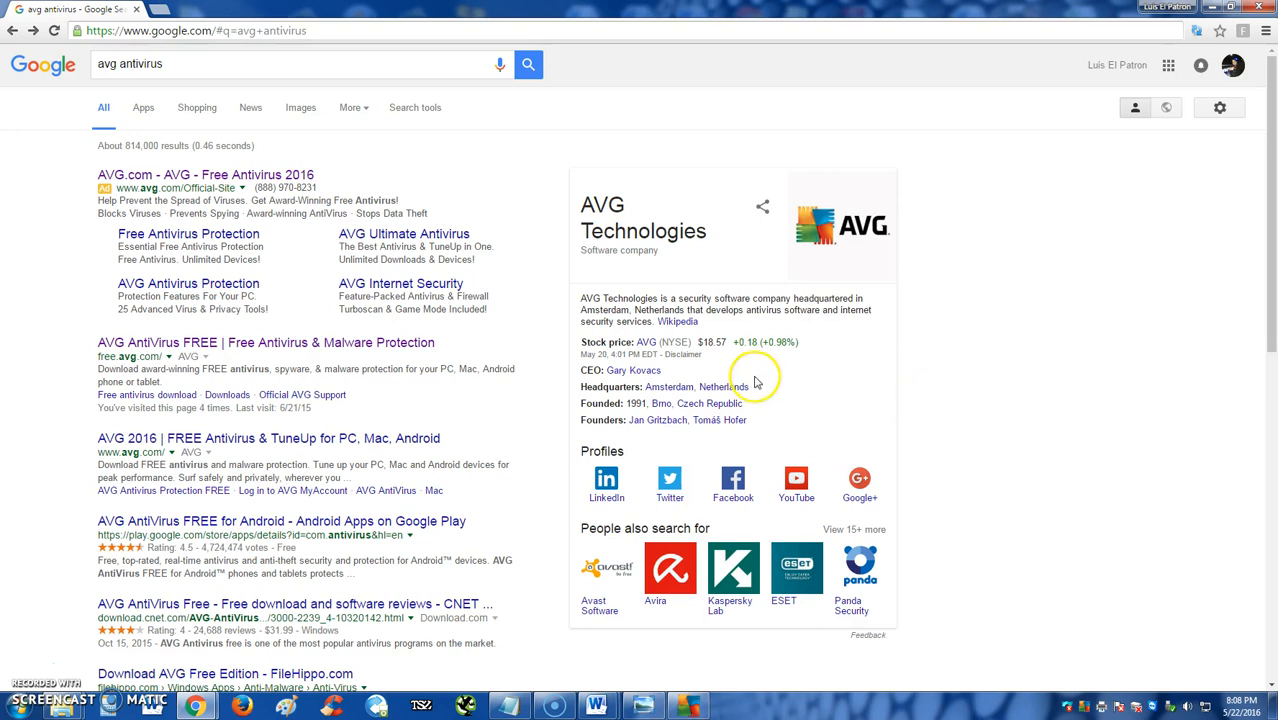
pyautogui.click(170, 76)
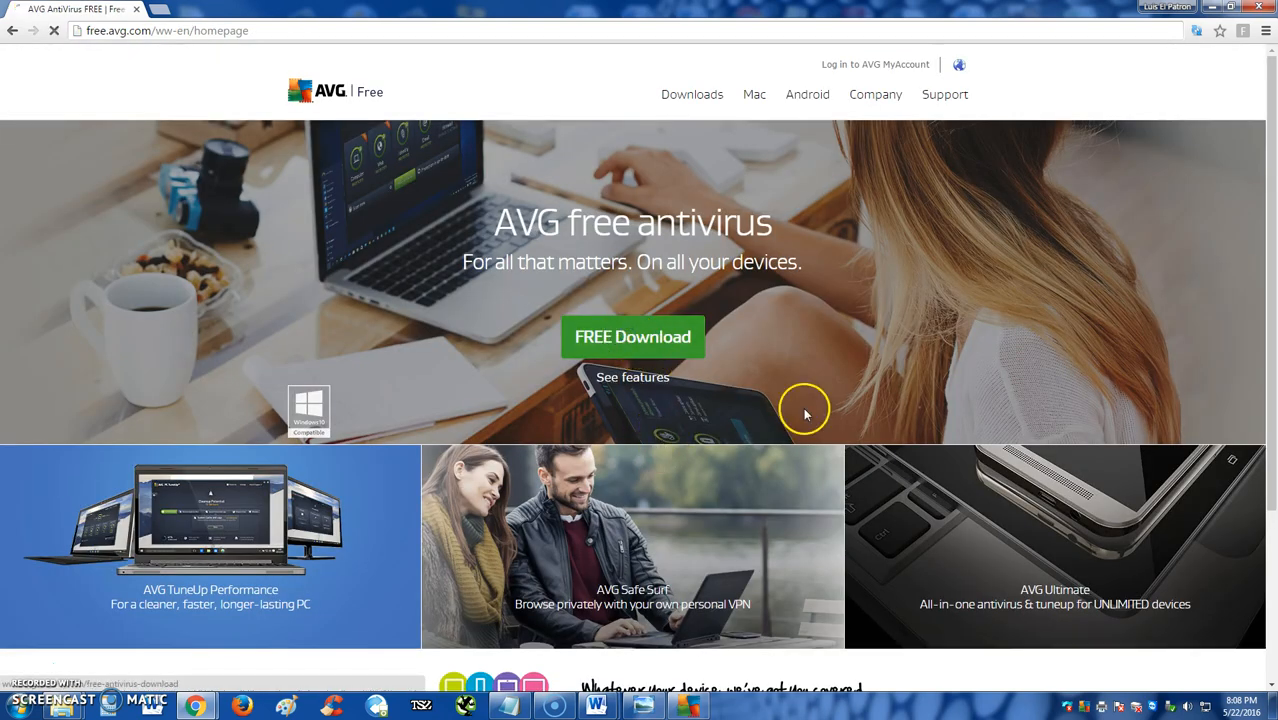
# Go to the free antivirus download page with the Free vs PRO comparison.
pyautogui.click(632, 336)
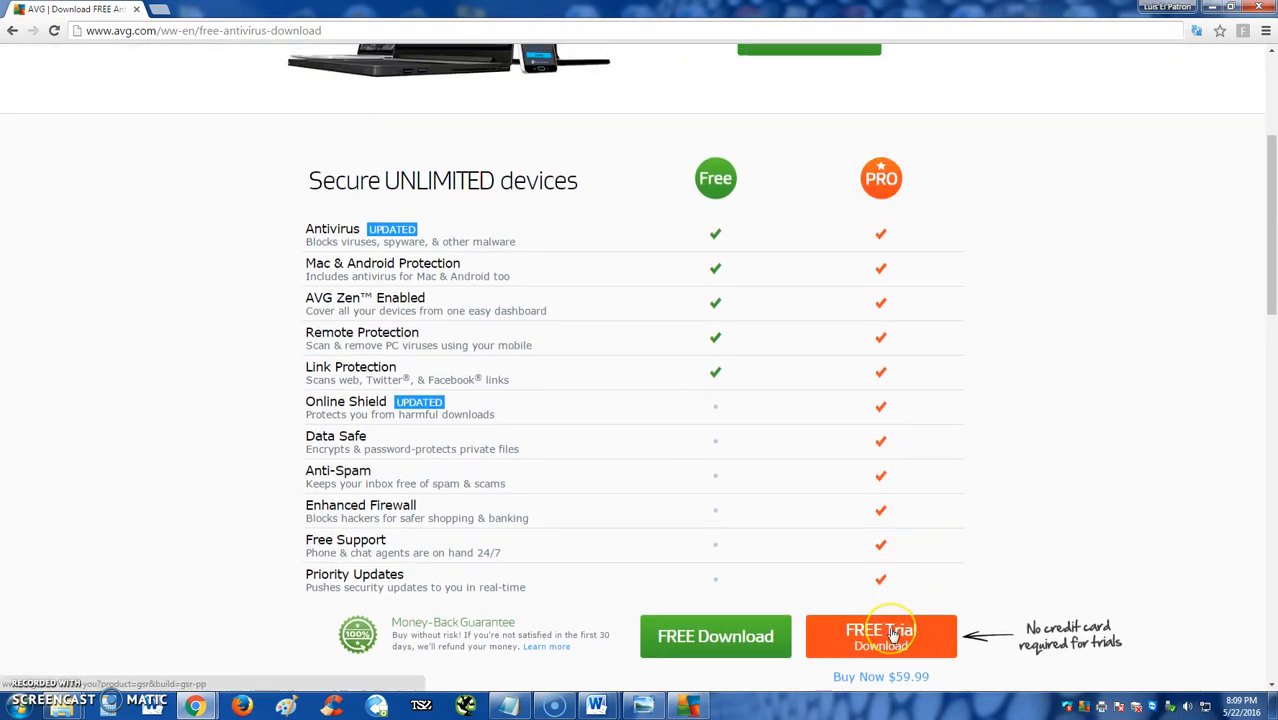
pyautogui.moveTo(1068, 565)
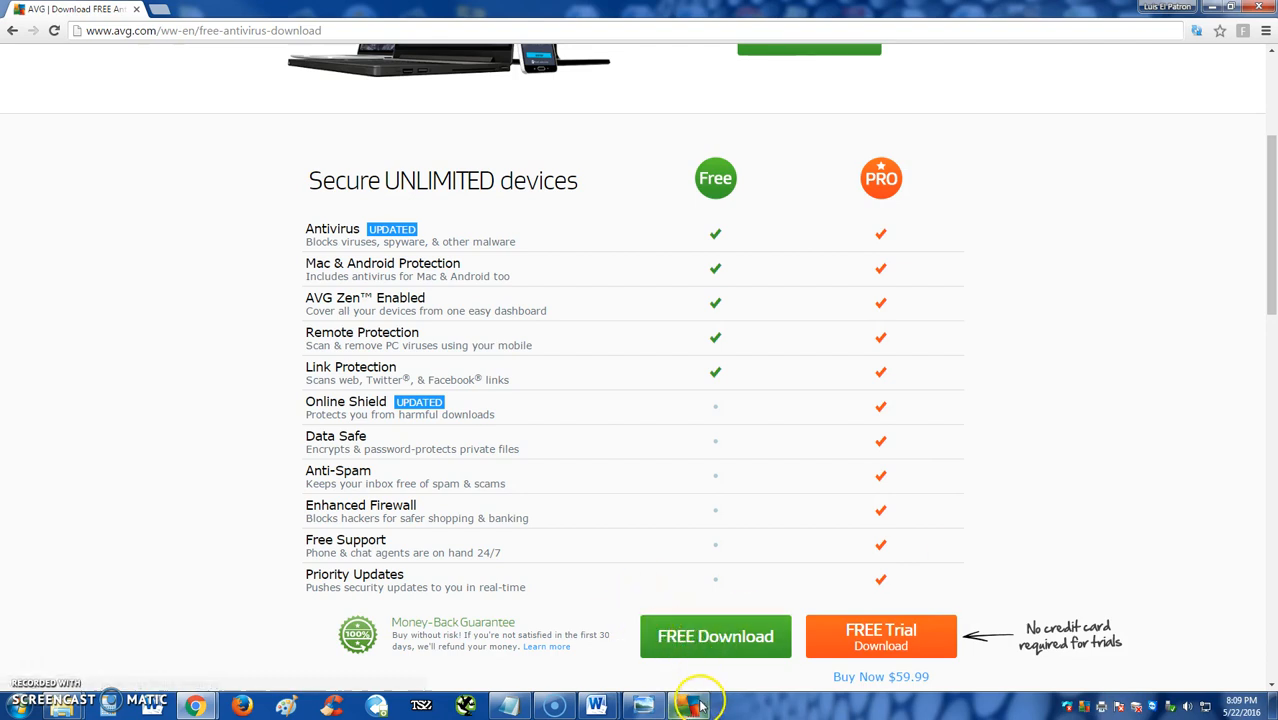
# Restore AVG Zen, dismiss the phone protection offer, and open the add-device chooser.
pyautogui.click(706, 703)
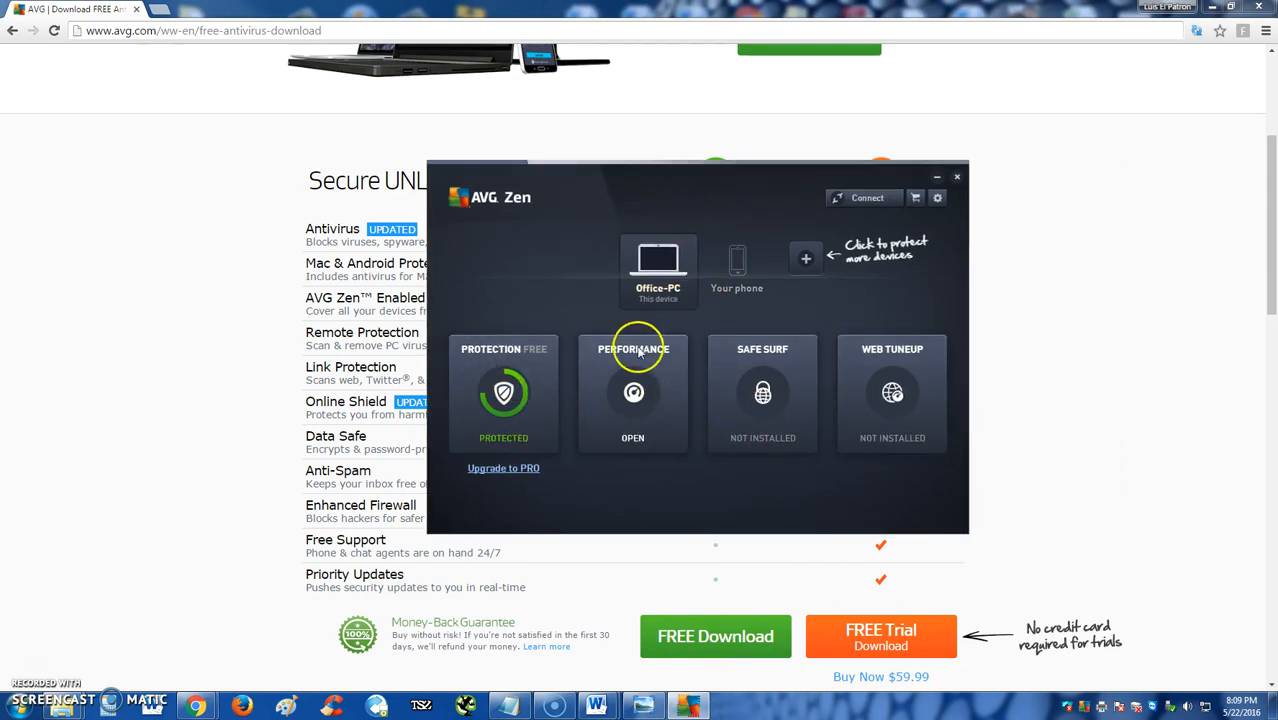
pyautogui.click(736, 270)
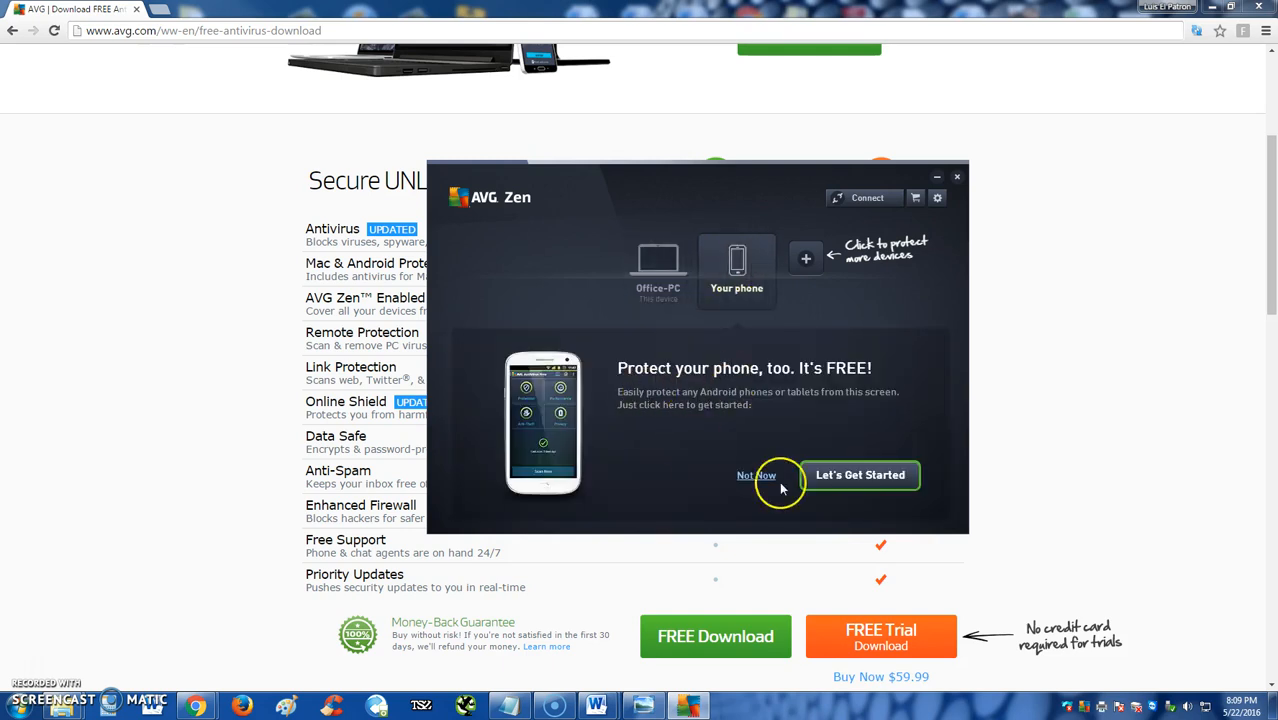
pyautogui.moveTo(833, 475)
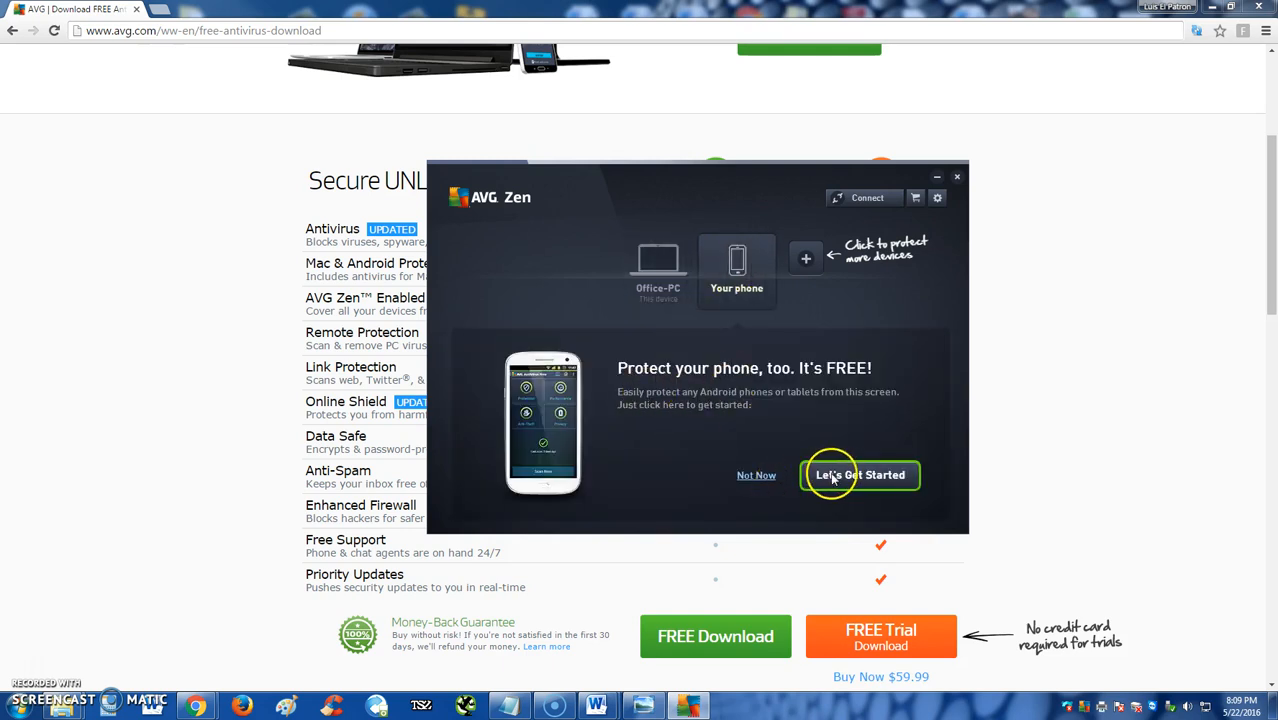
pyautogui.click(755, 475)
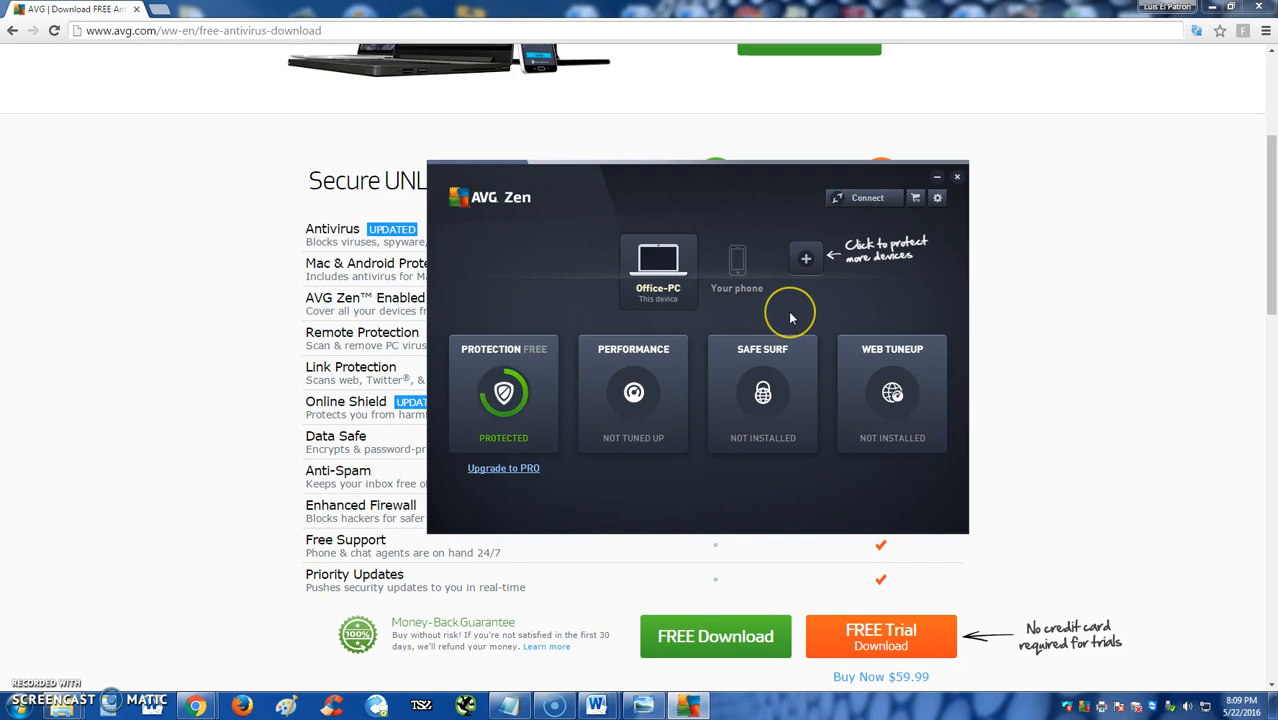
pyautogui.moveTo(796, 296)
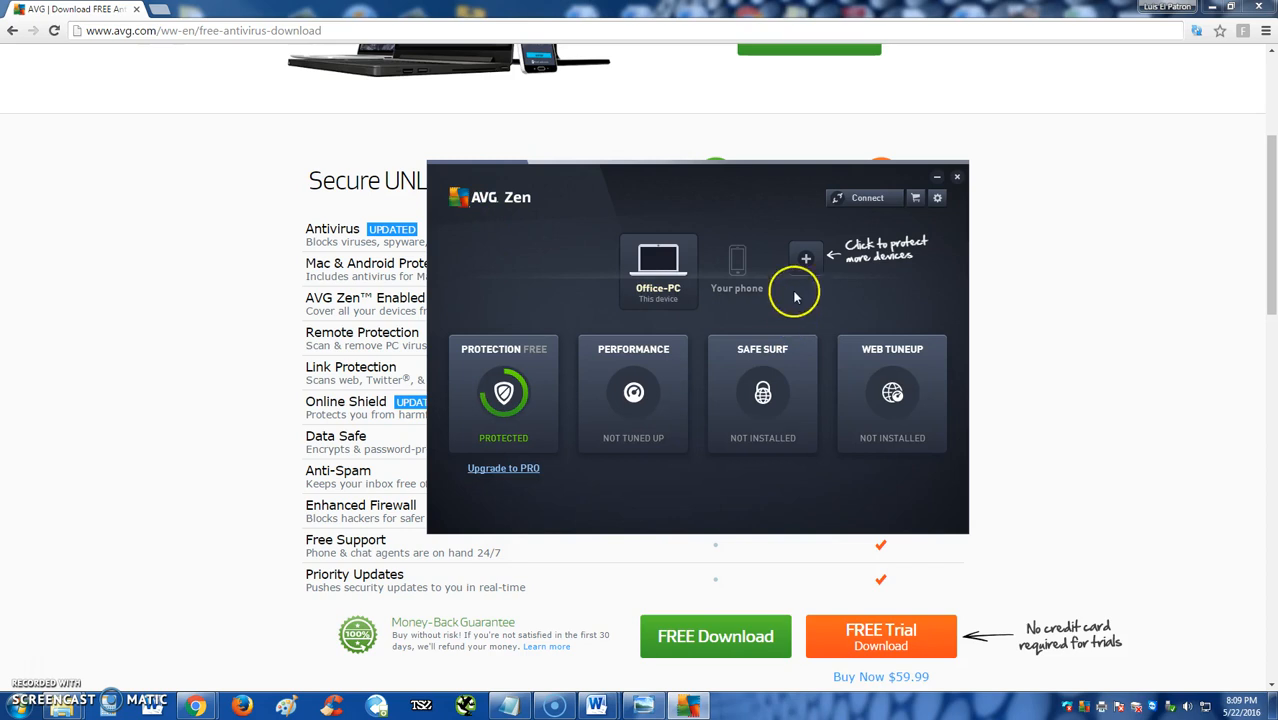
pyautogui.click(805, 258)
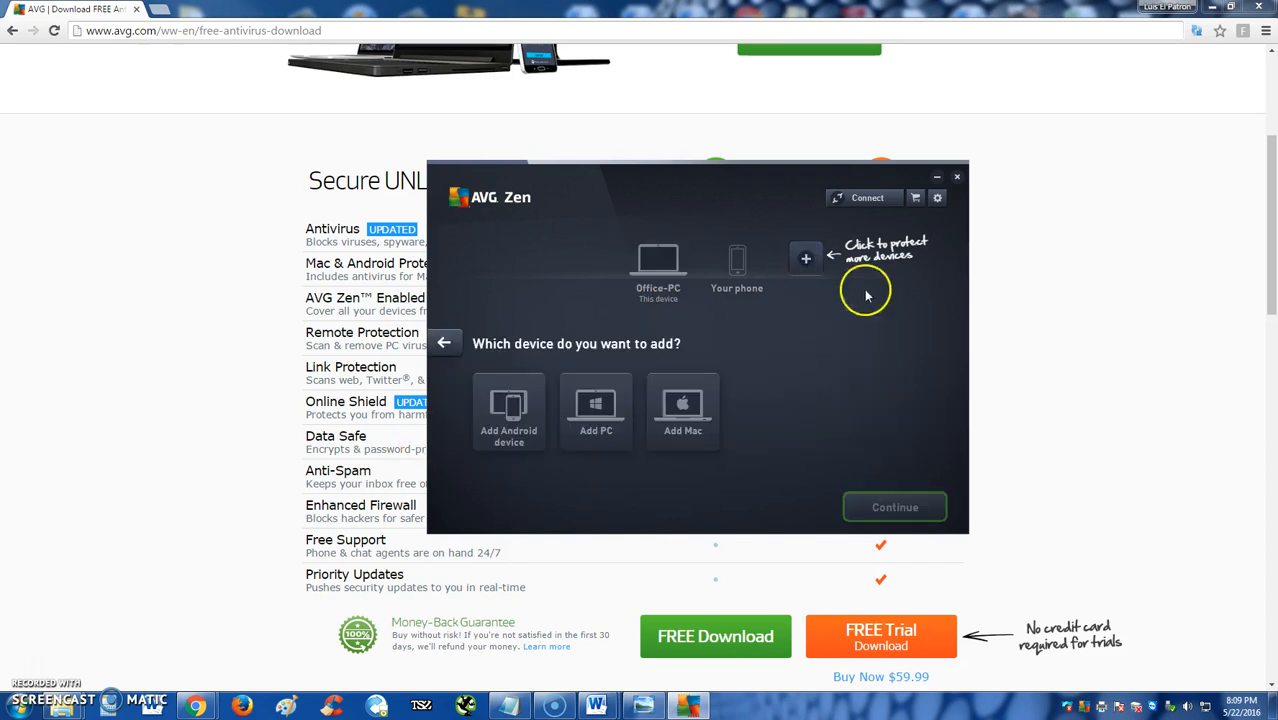
pyautogui.moveTo(580, 423)
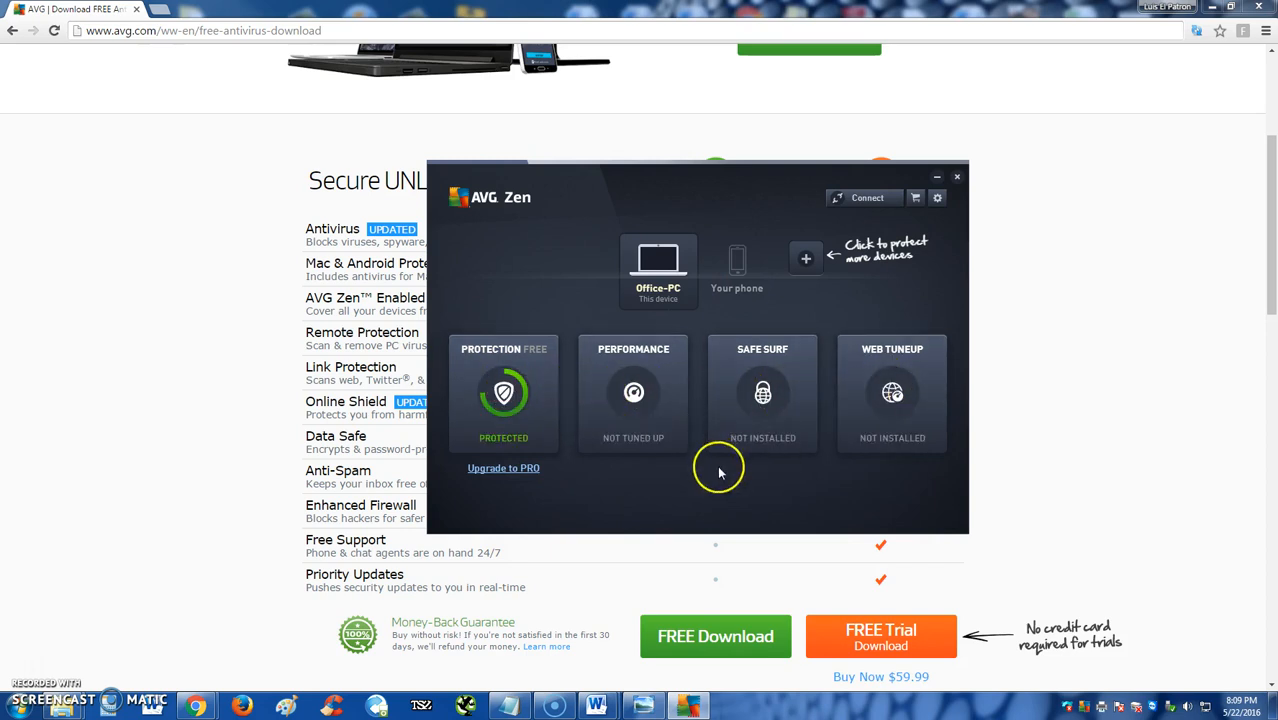
pyautogui.moveTo(524, 479)
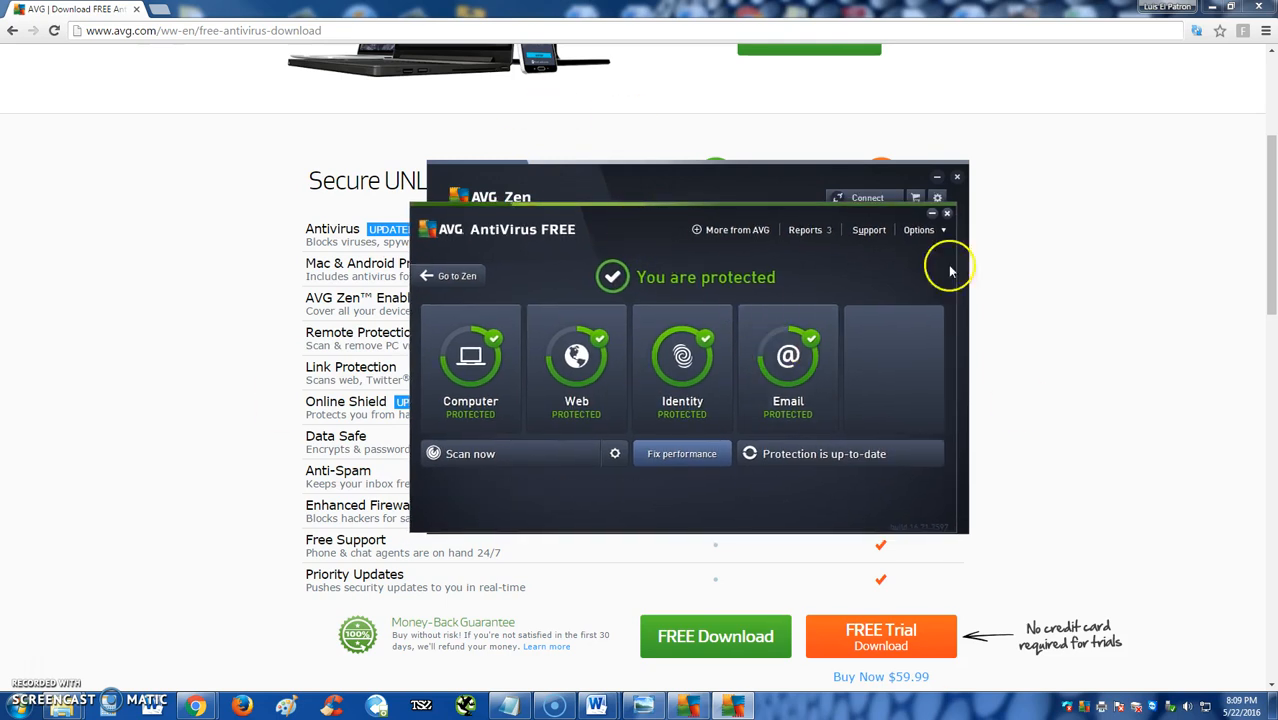
pyautogui.moveTo(788, 370)
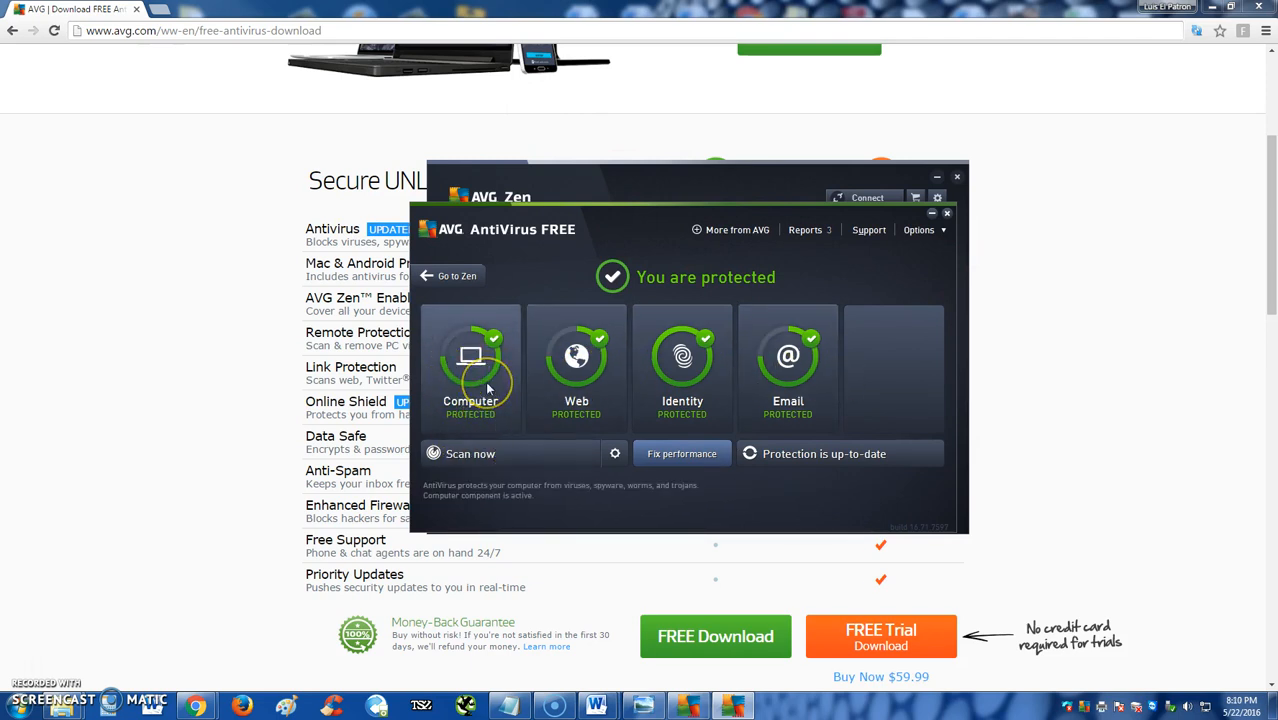
# Inspect Computer Protection, dismiss the configuration-saving error, and return to the overview.
pyautogui.click(470, 365)
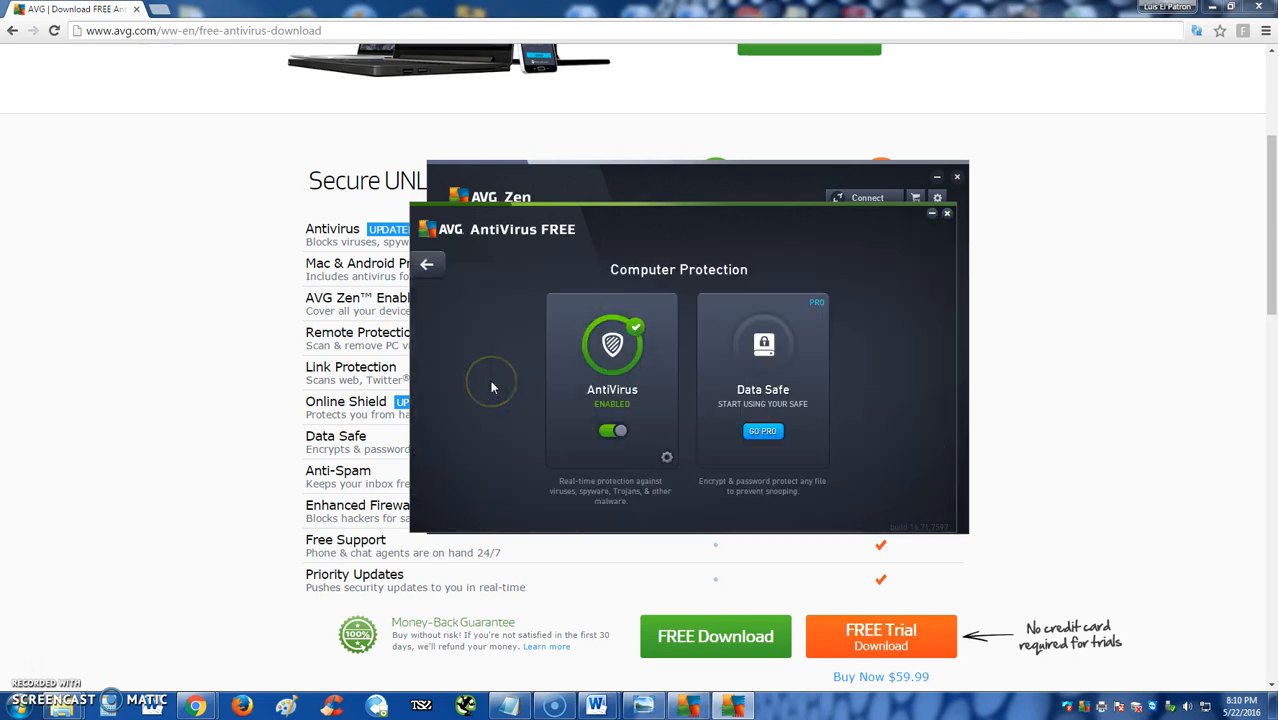
pyautogui.moveTo(608, 432)
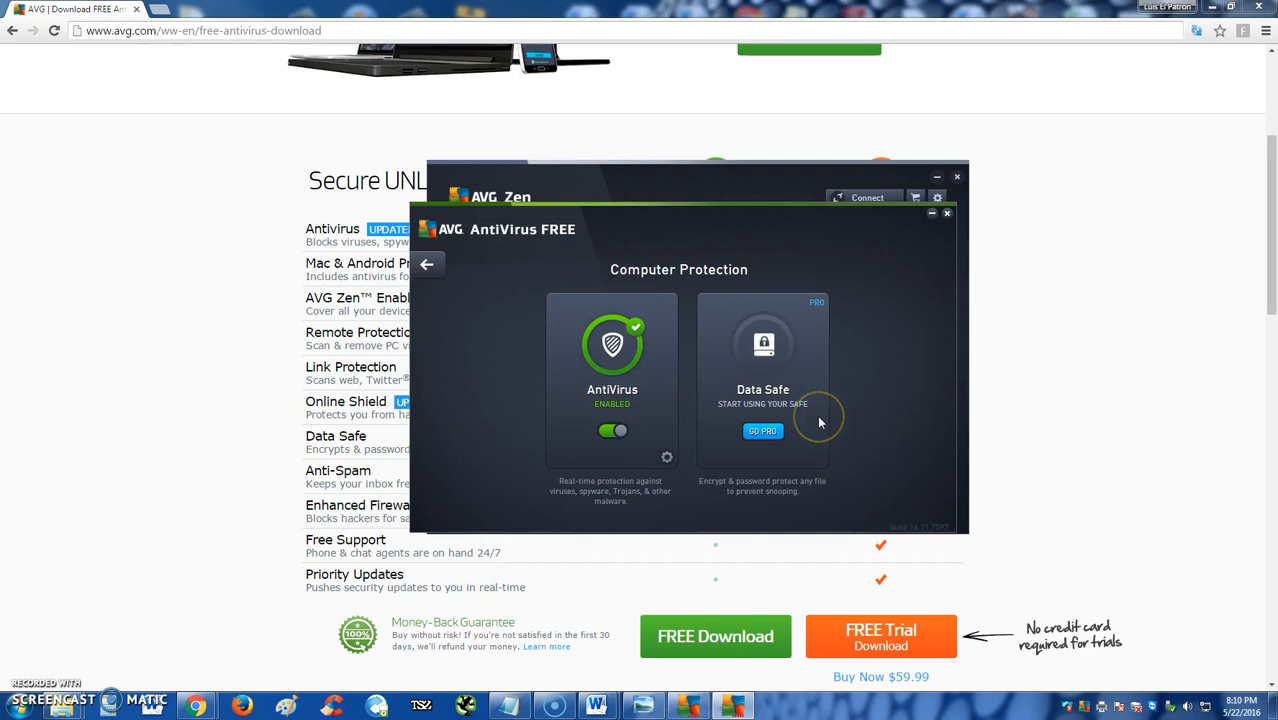
pyautogui.moveTo(810, 400)
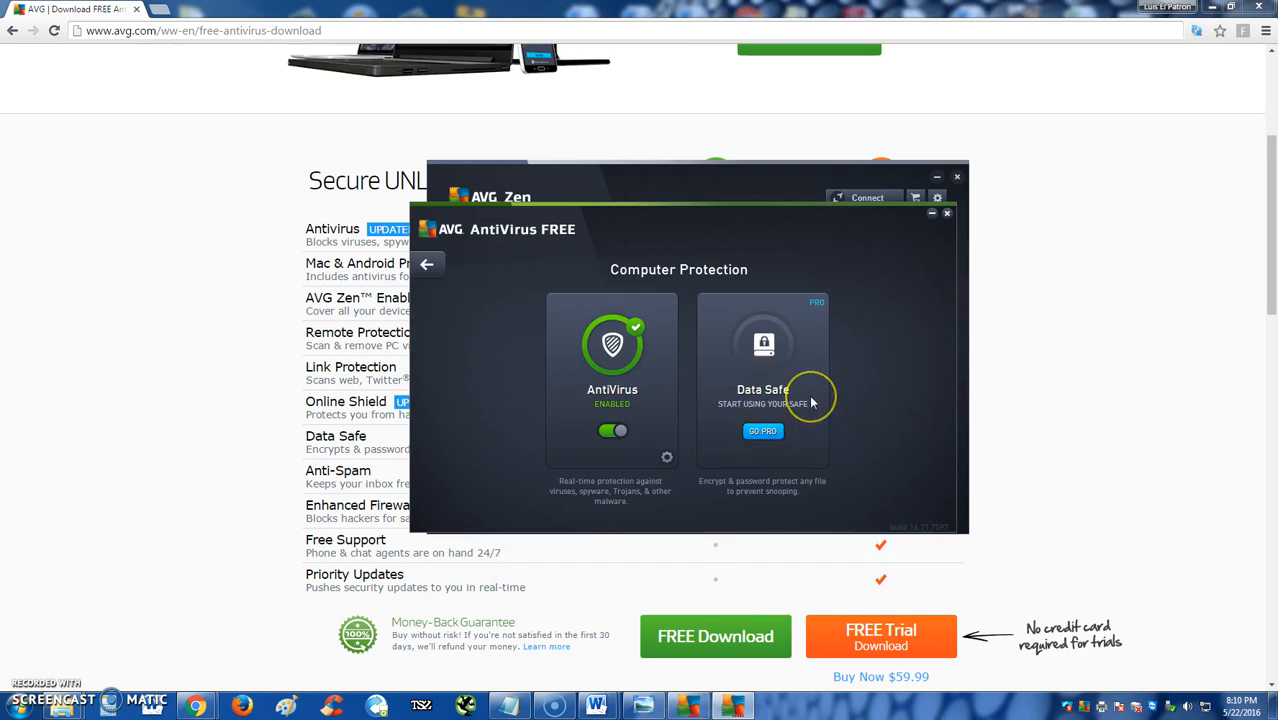
pyautogui.moveTo(785, 493)
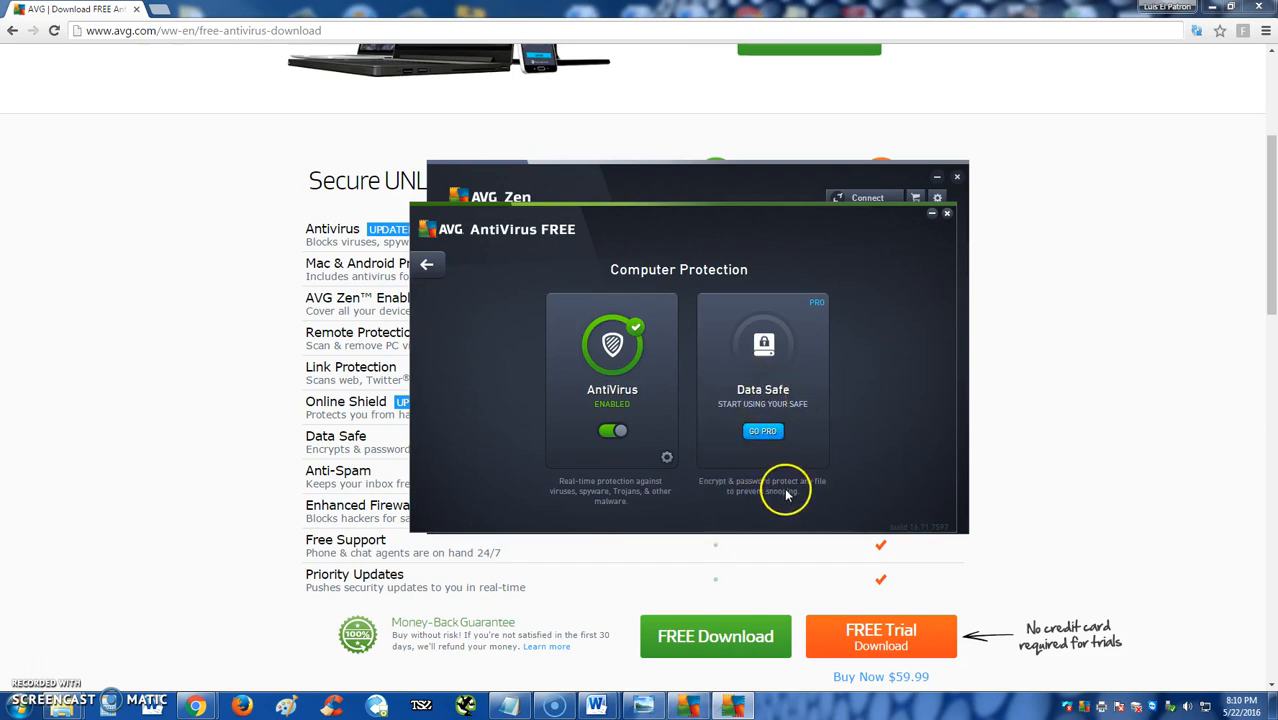
pyautogui.moveTo(738, 432)
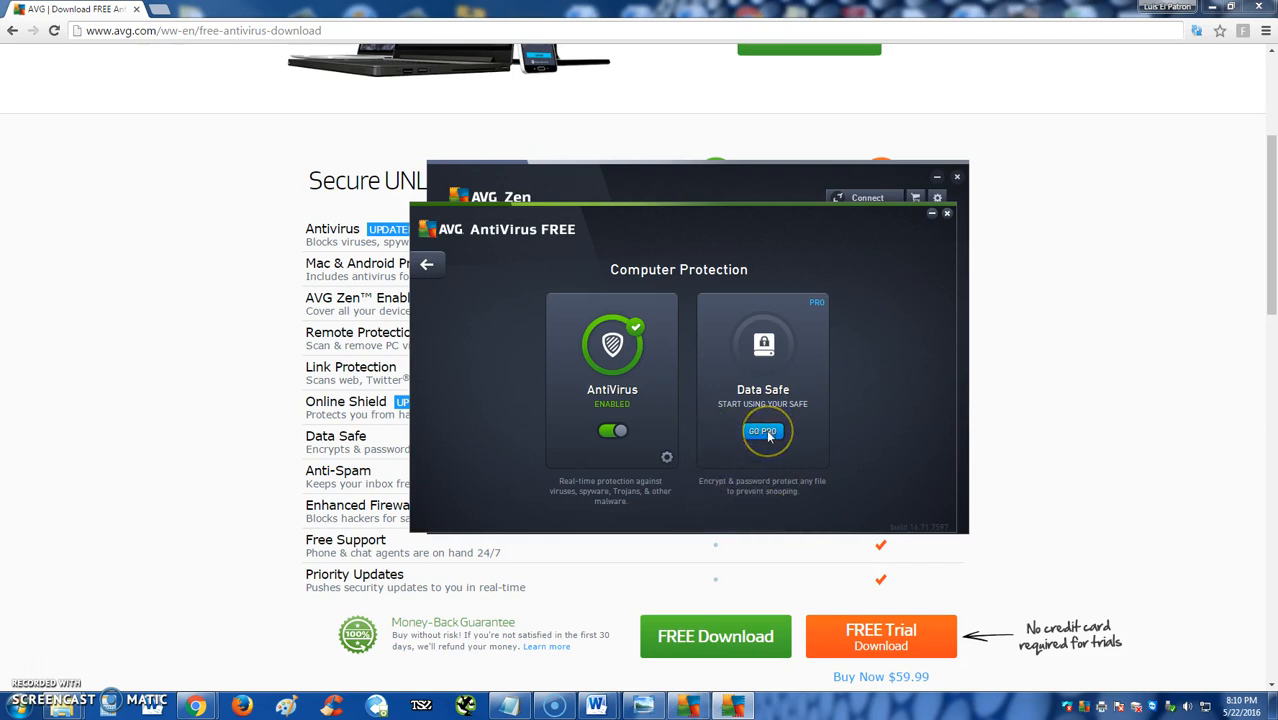
pyautogui.moveTo(440, 272)
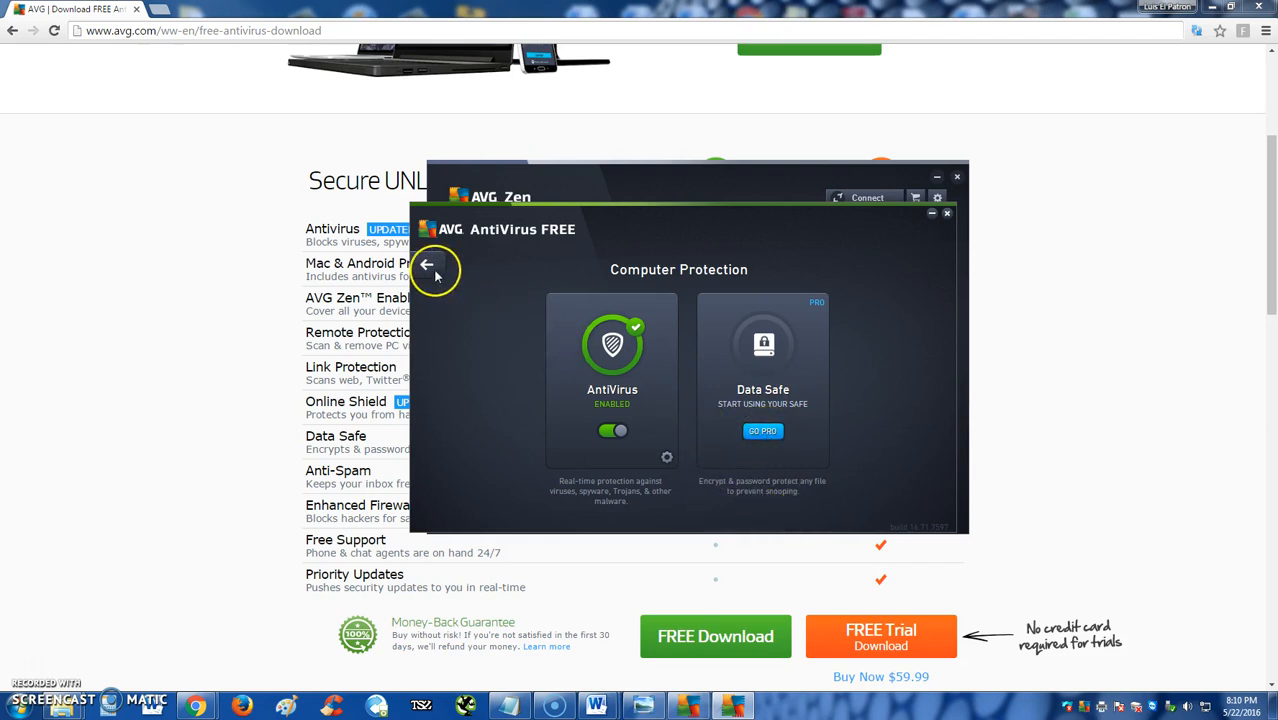
pyautogui.moveTo(989, 547)
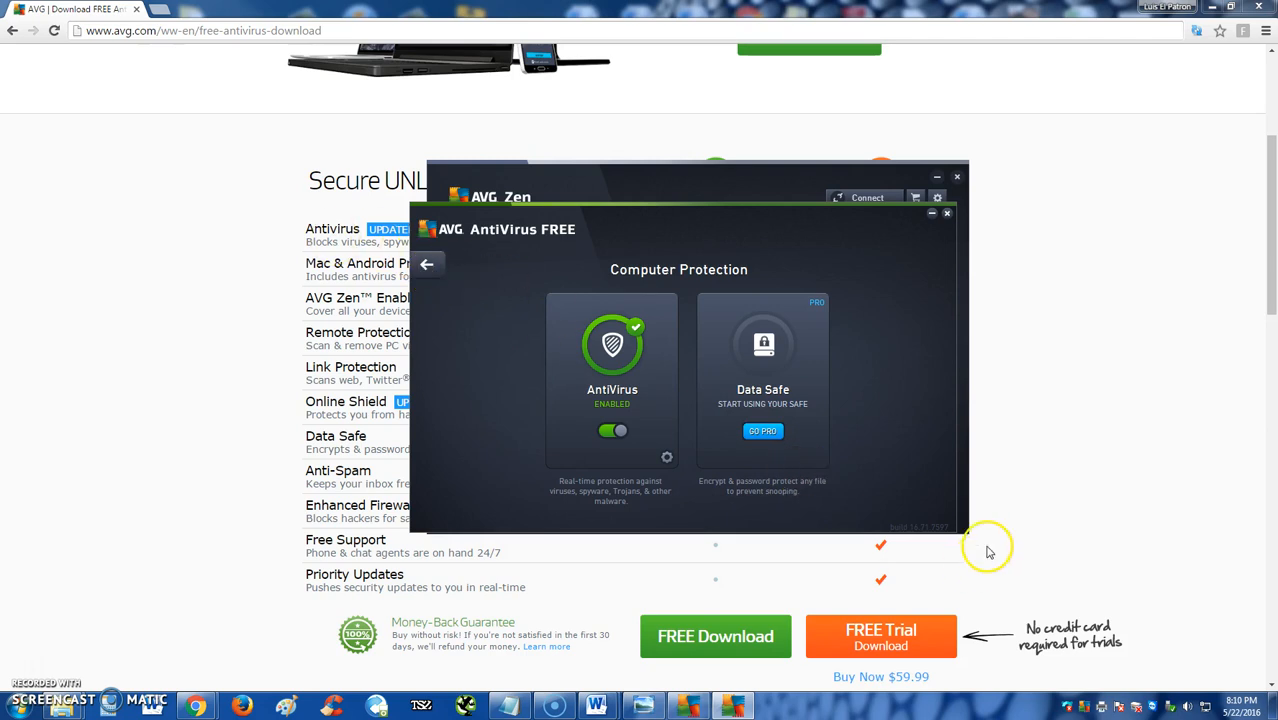
pyautogui.moveTo(598, 315)
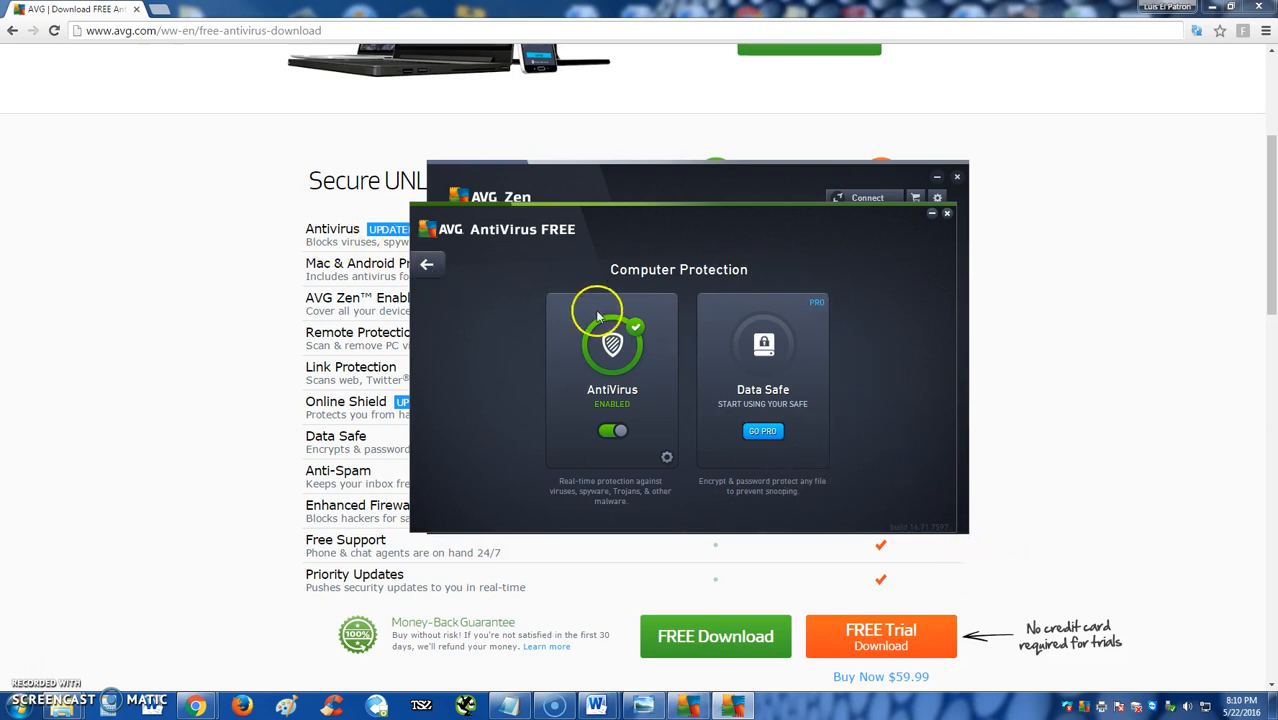
pyautogui.moveTo(612, 431)
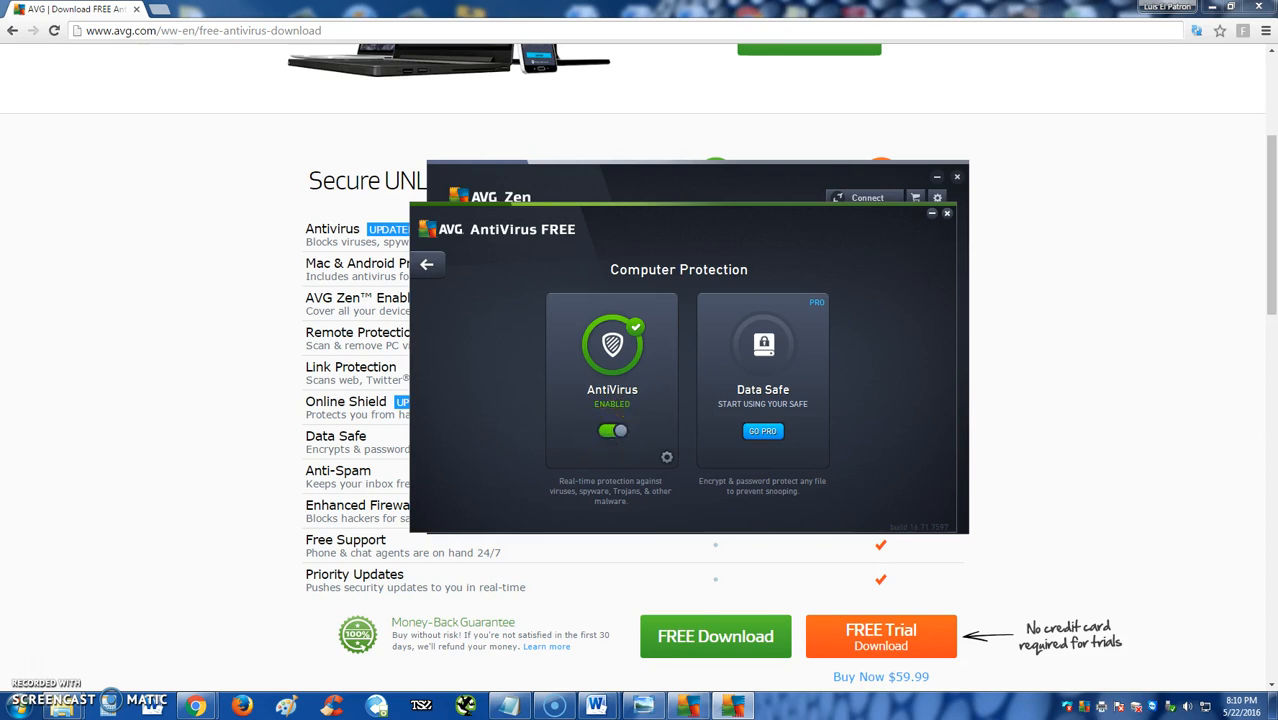
pyautogui.moveTo(763, 378)
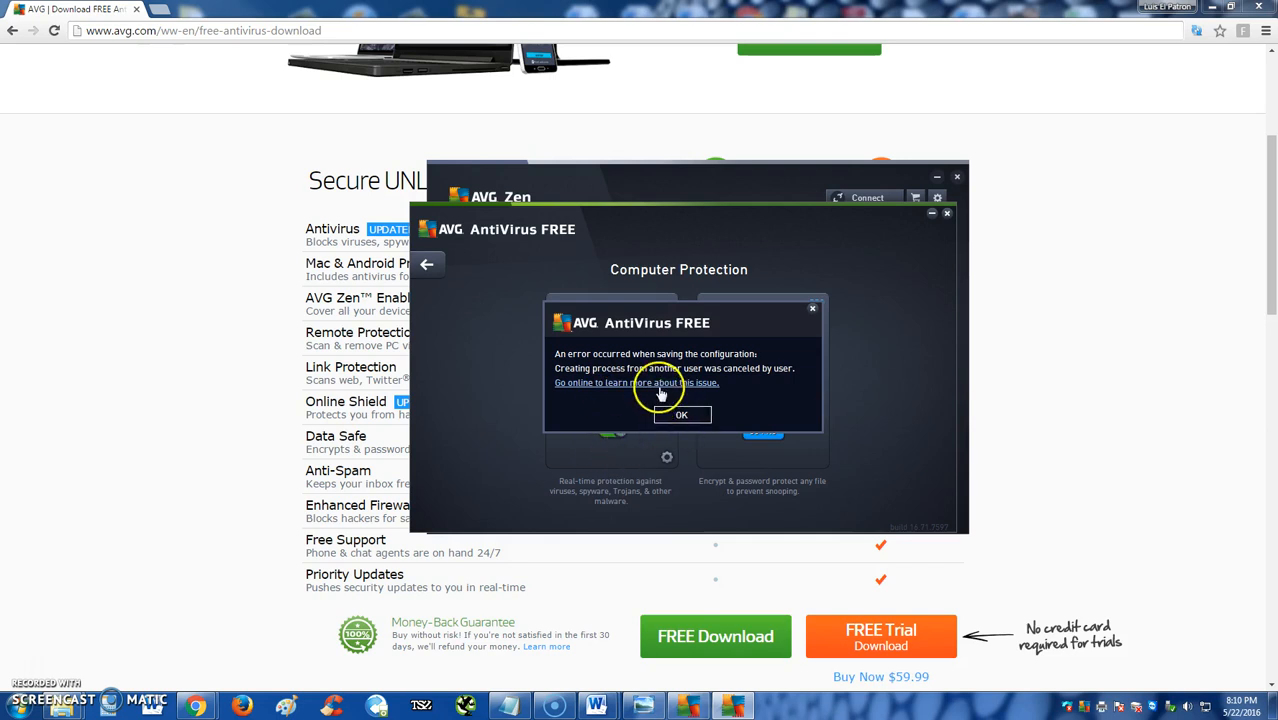
pyautogui.moveTo(638, 410)
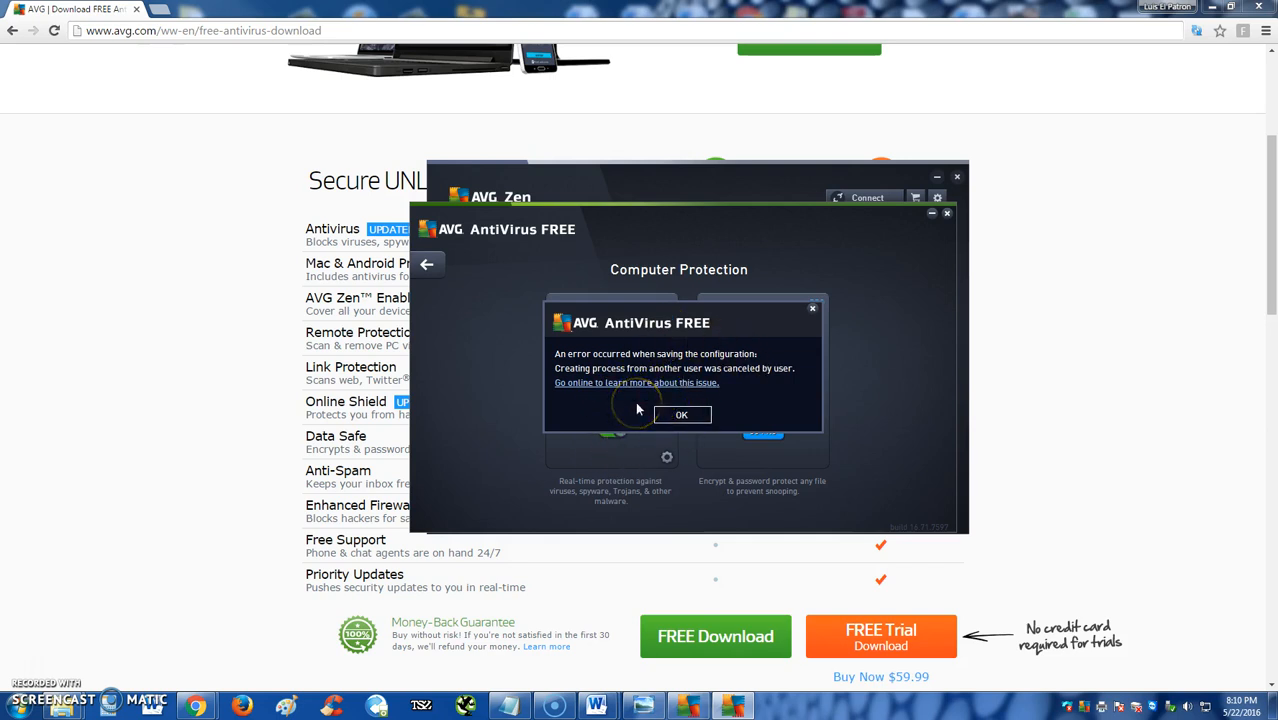
pyautogui.moveTo(811, 311)
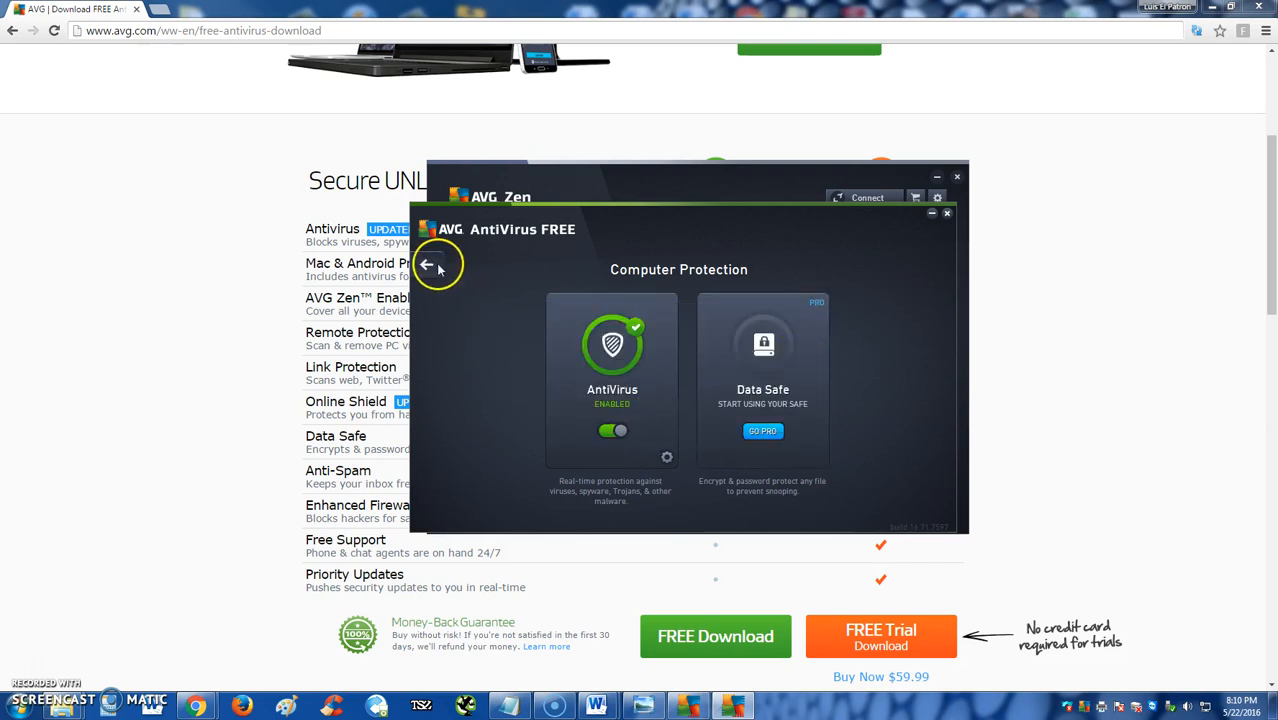
pyautogui.click(437, 265)
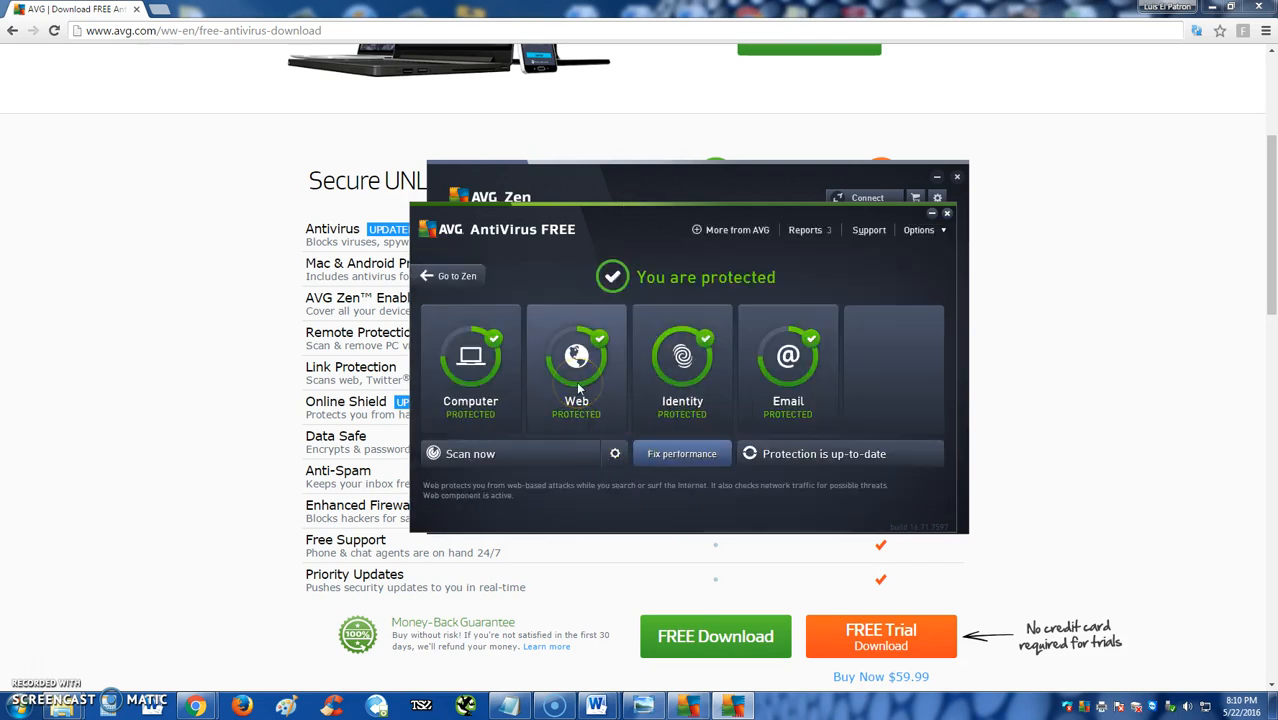
pyautogui.click(576, 365)
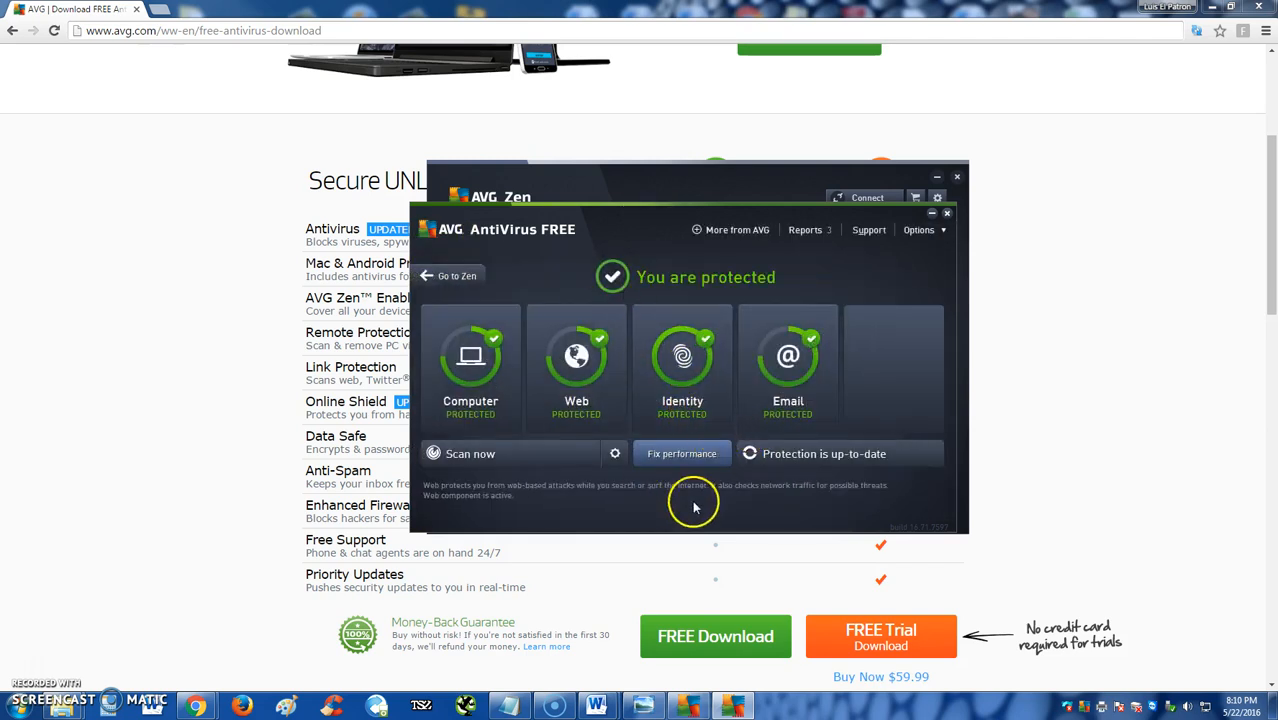
pyautogui.click(681, 358)
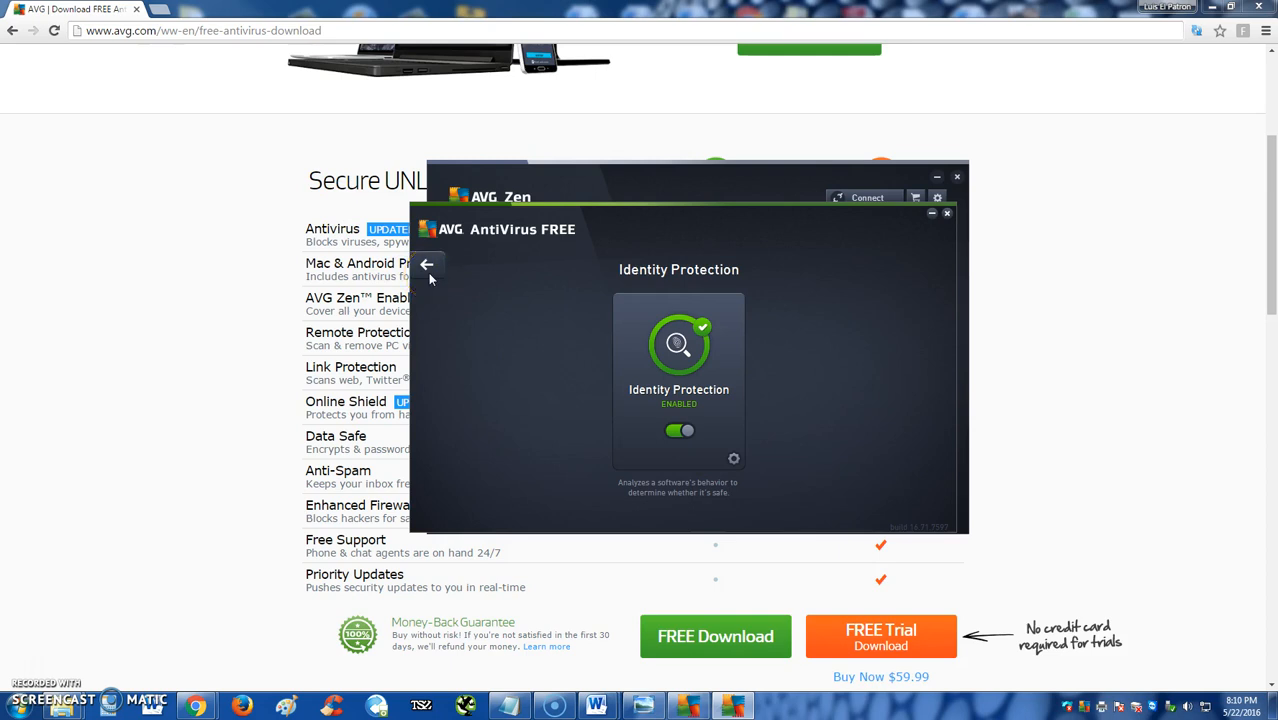
pyautogui.click(431, 266)
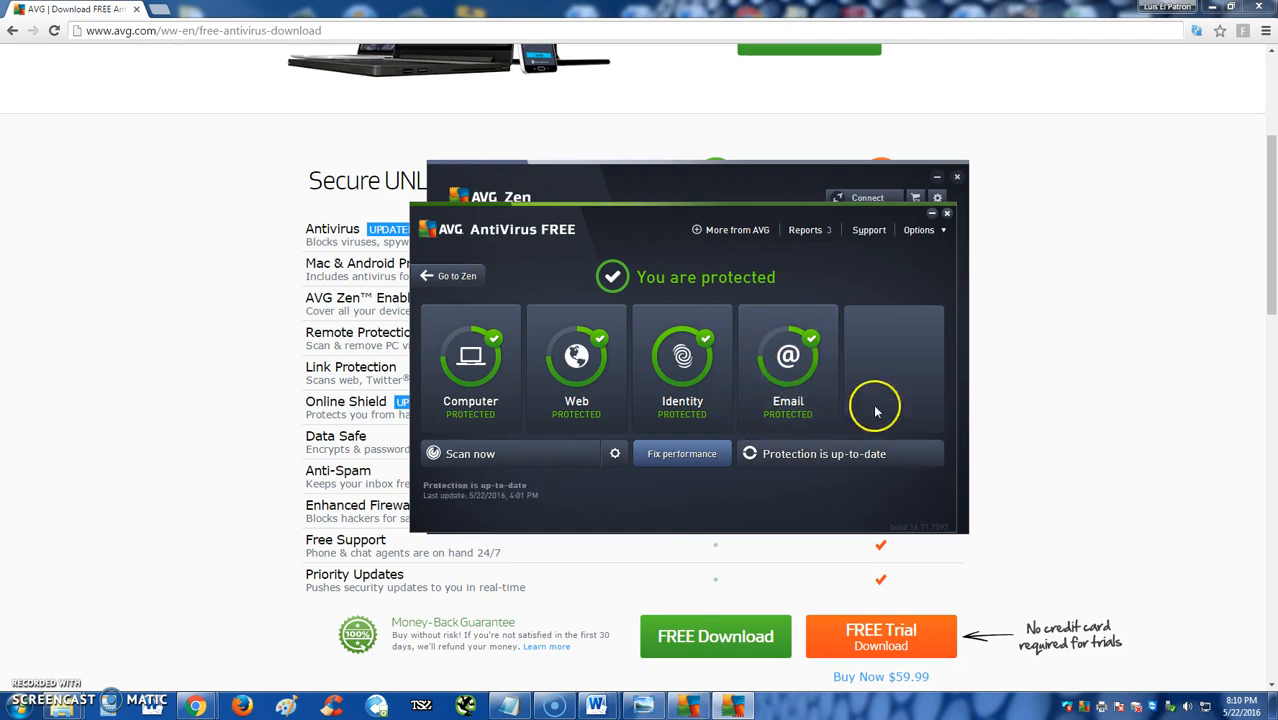
pyautogui.click(788, 365)
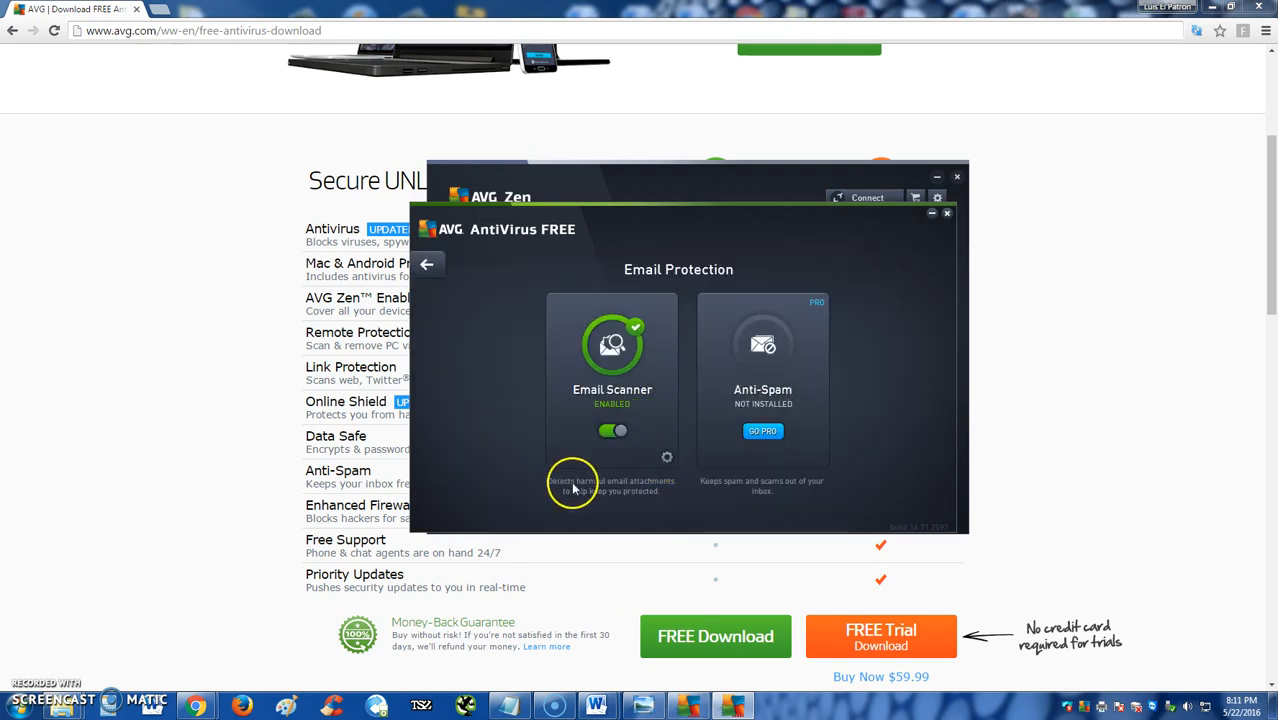
pyautogui.moveTo(572, 486)
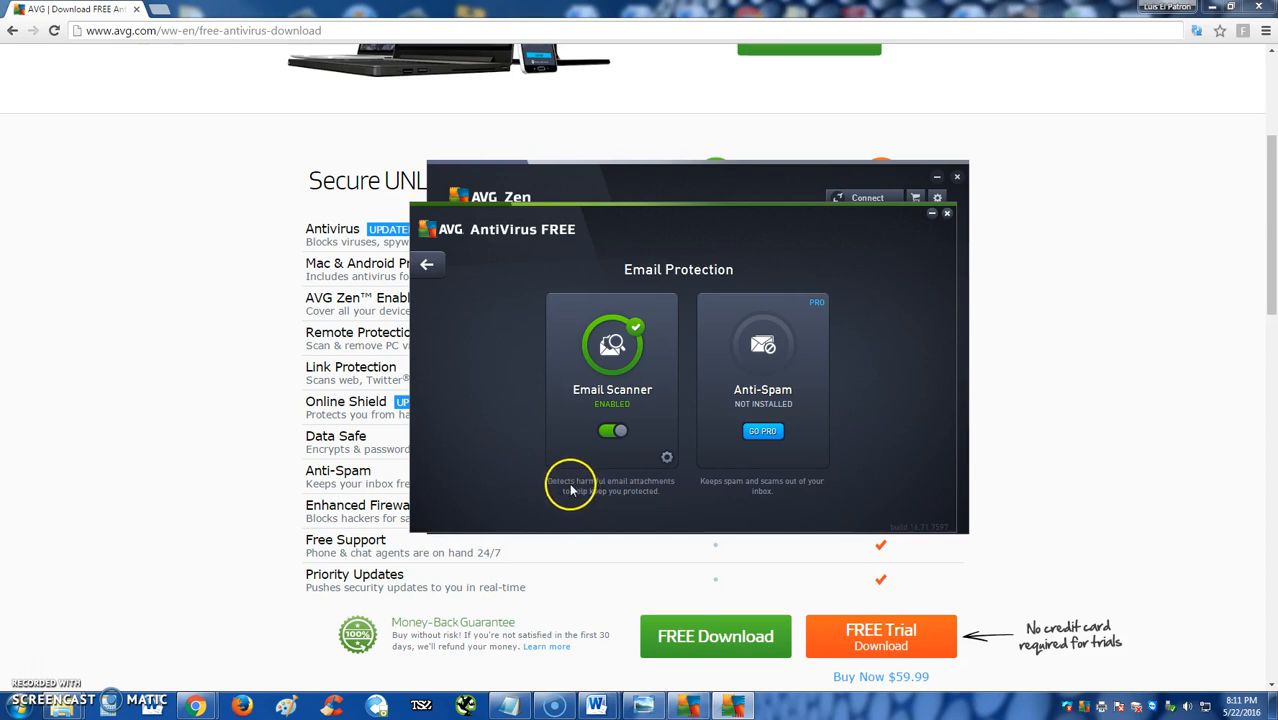
pyautogui.moveTo(625, 505)
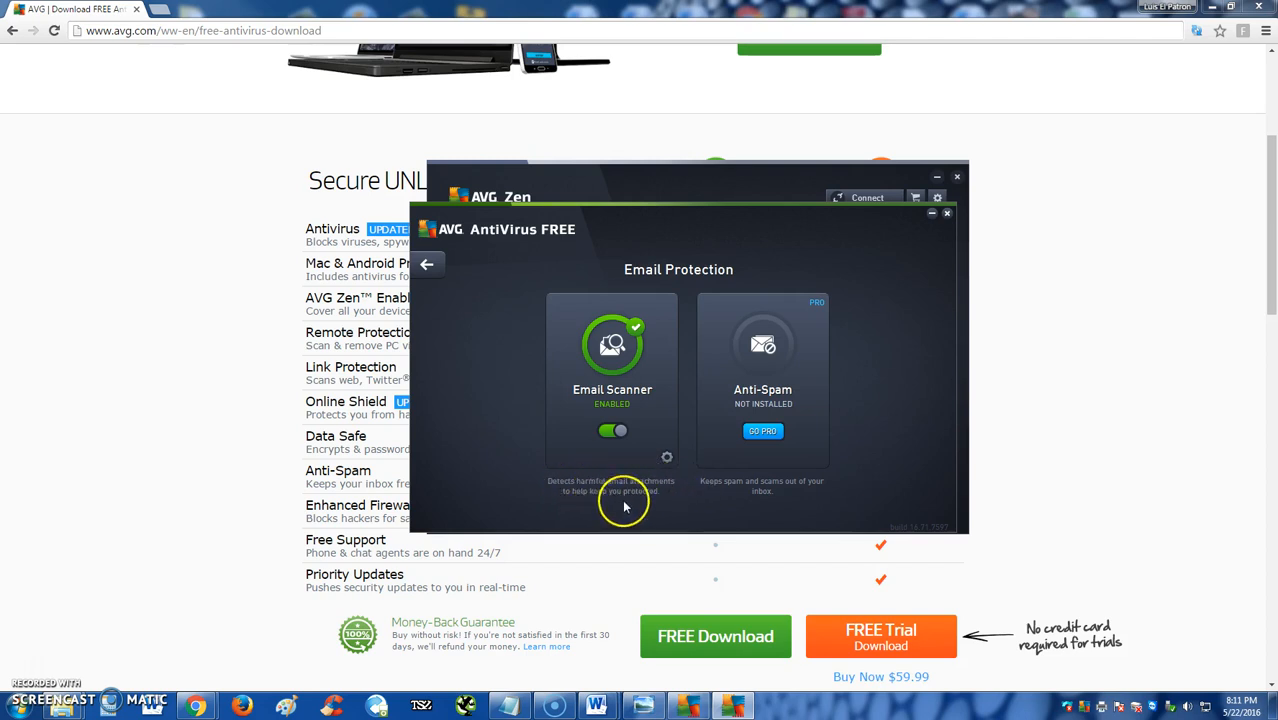
pyautogui.moveTo(666, 457)
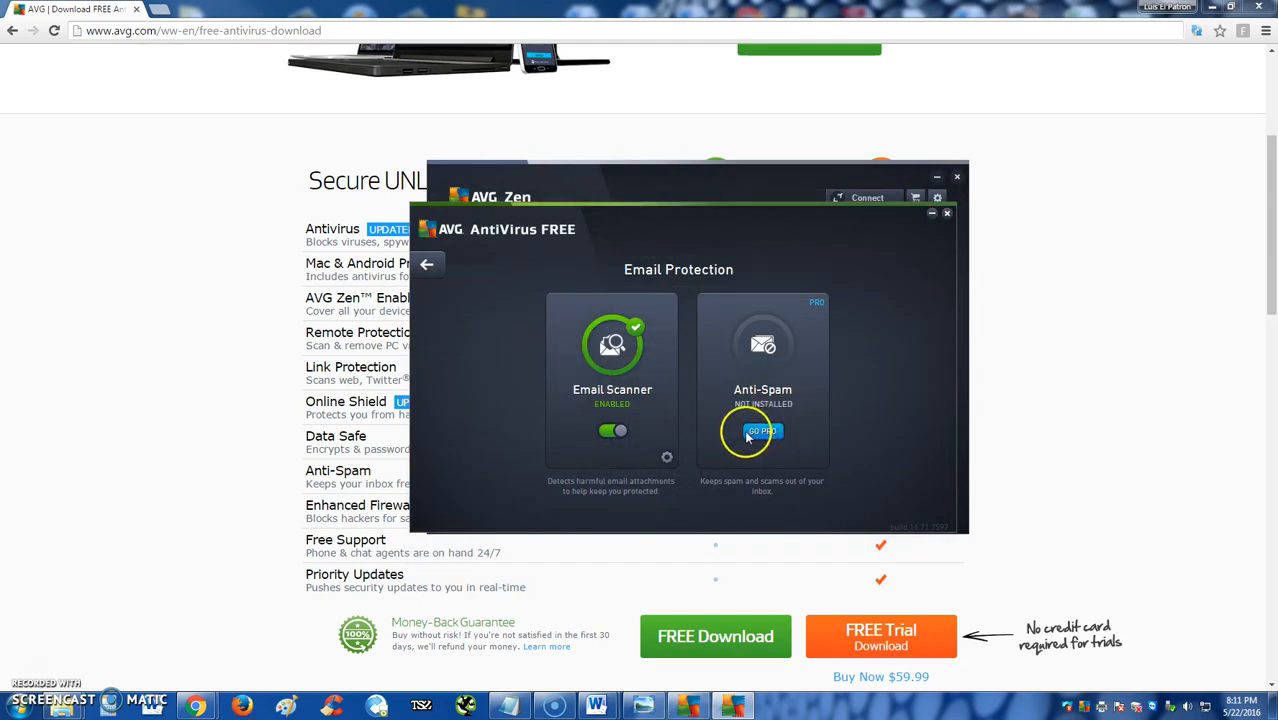
pyautogui.moveTo(427, 265)
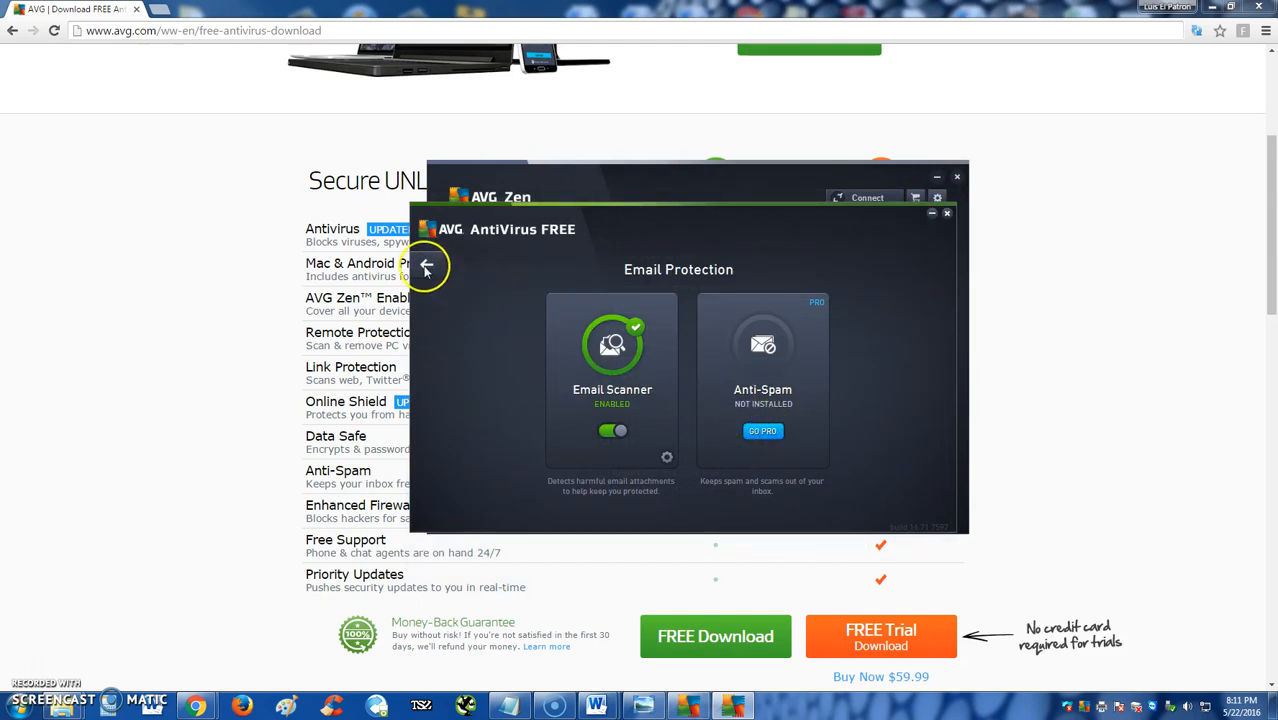
# Leave Email Protection for the overview and start a Whole Computer Scan.
pyautogui.click(425, 267)
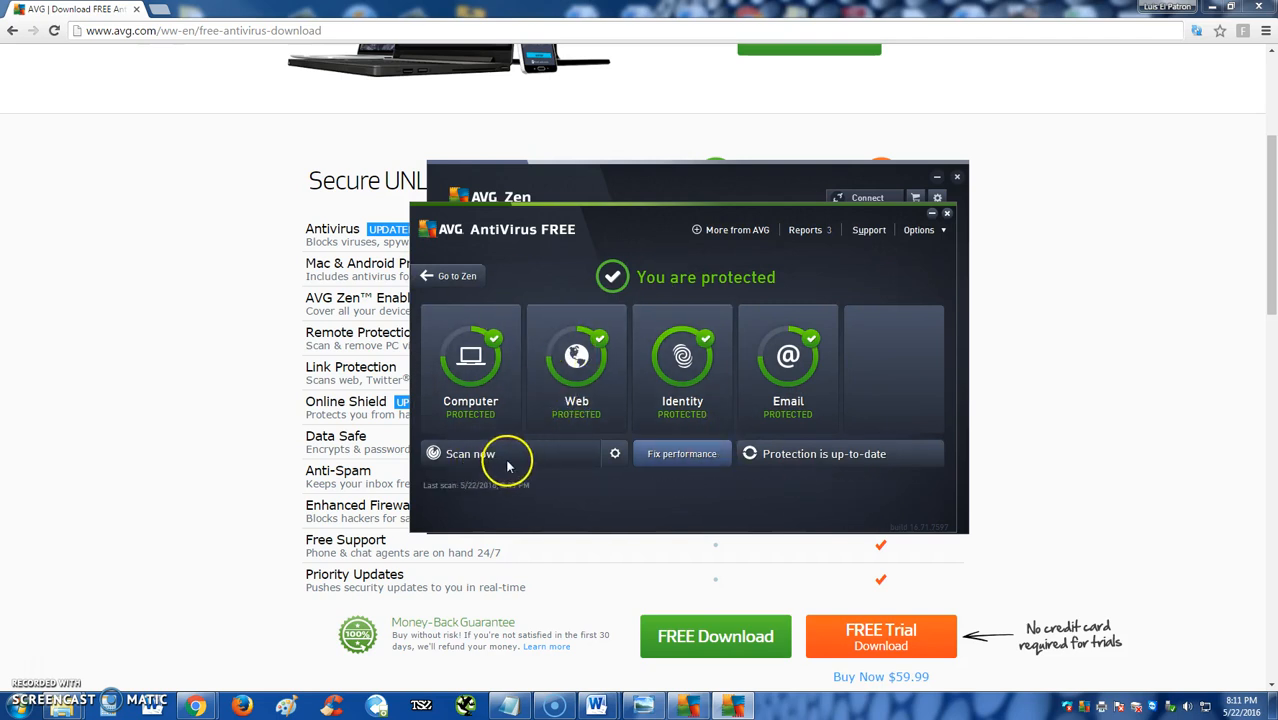
pyautogui.click(461, 454)
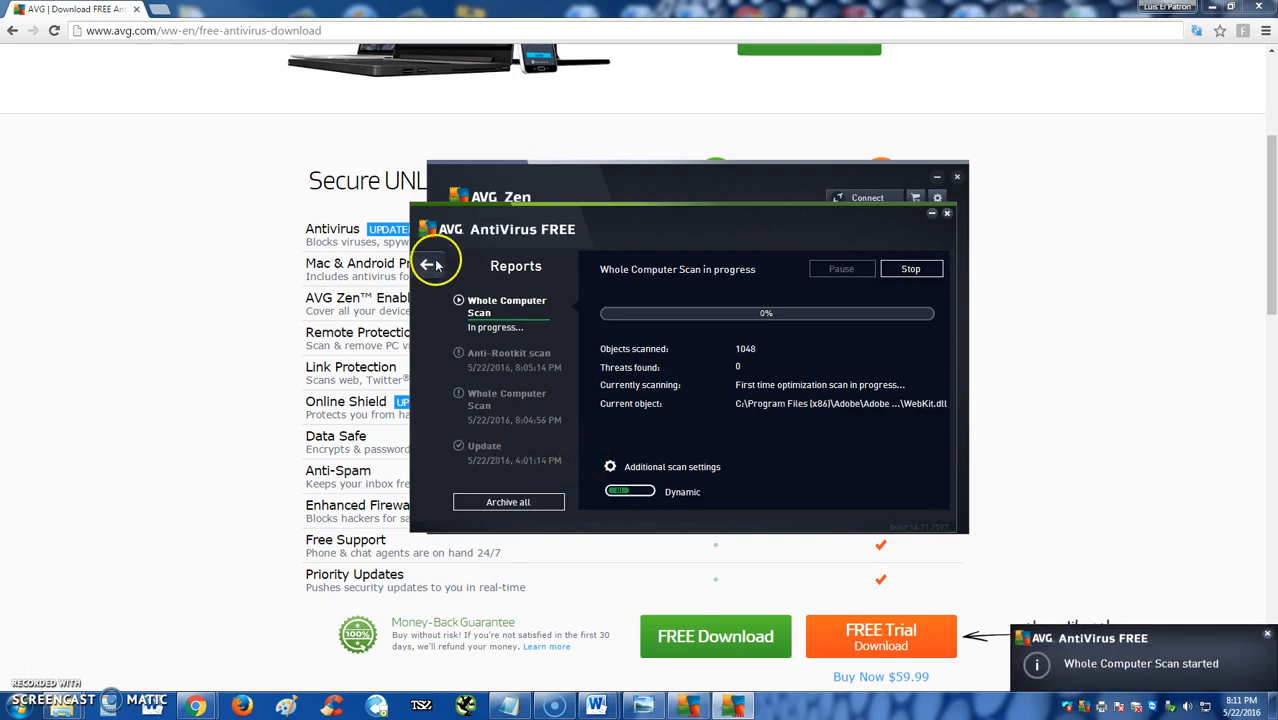
# From the scan report, go to Scan Options and launch an Anti-Rootkit scan.
pyautogui.click(435, 265)
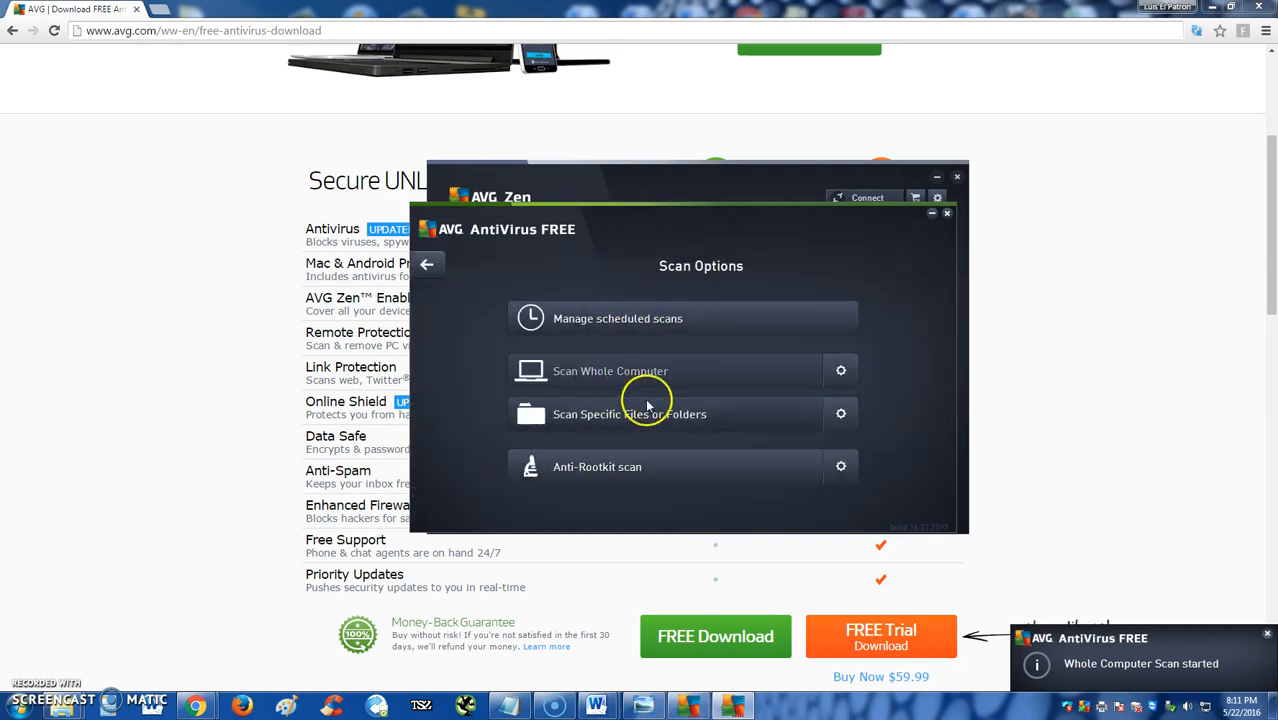
pyautogui.moveTo(592, 430)
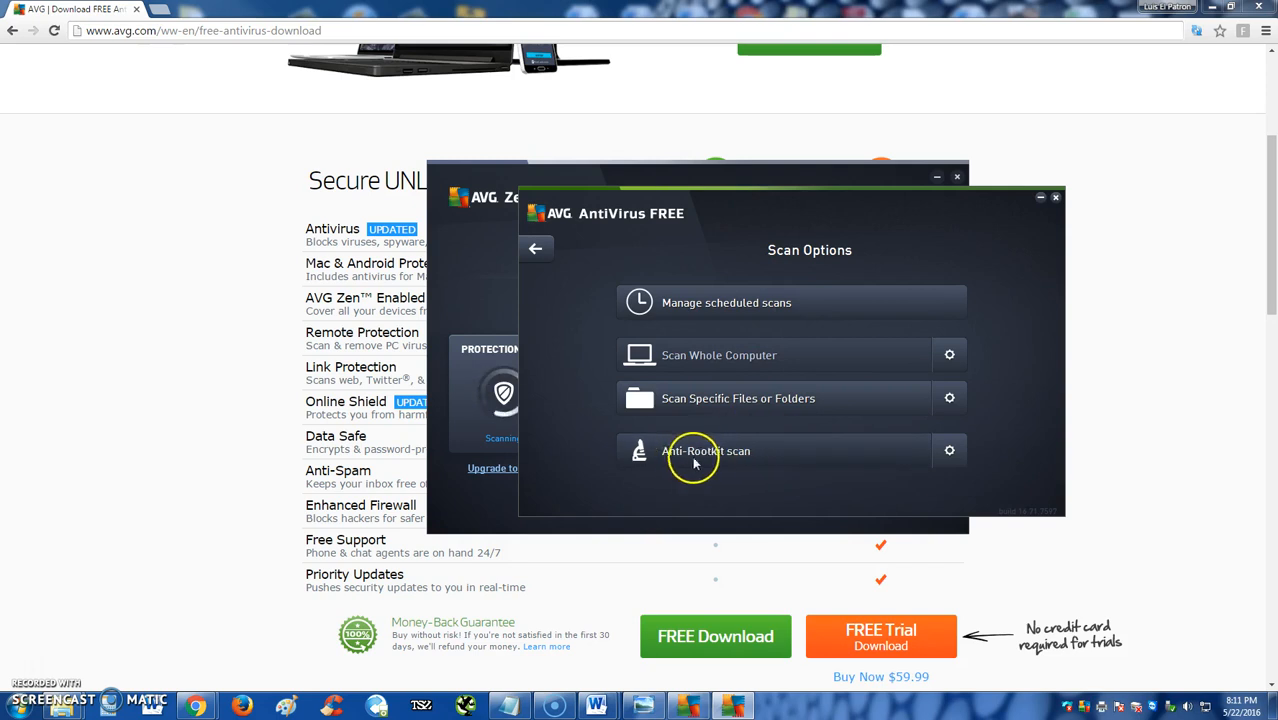
pyautogui.moveTo(735, 491)
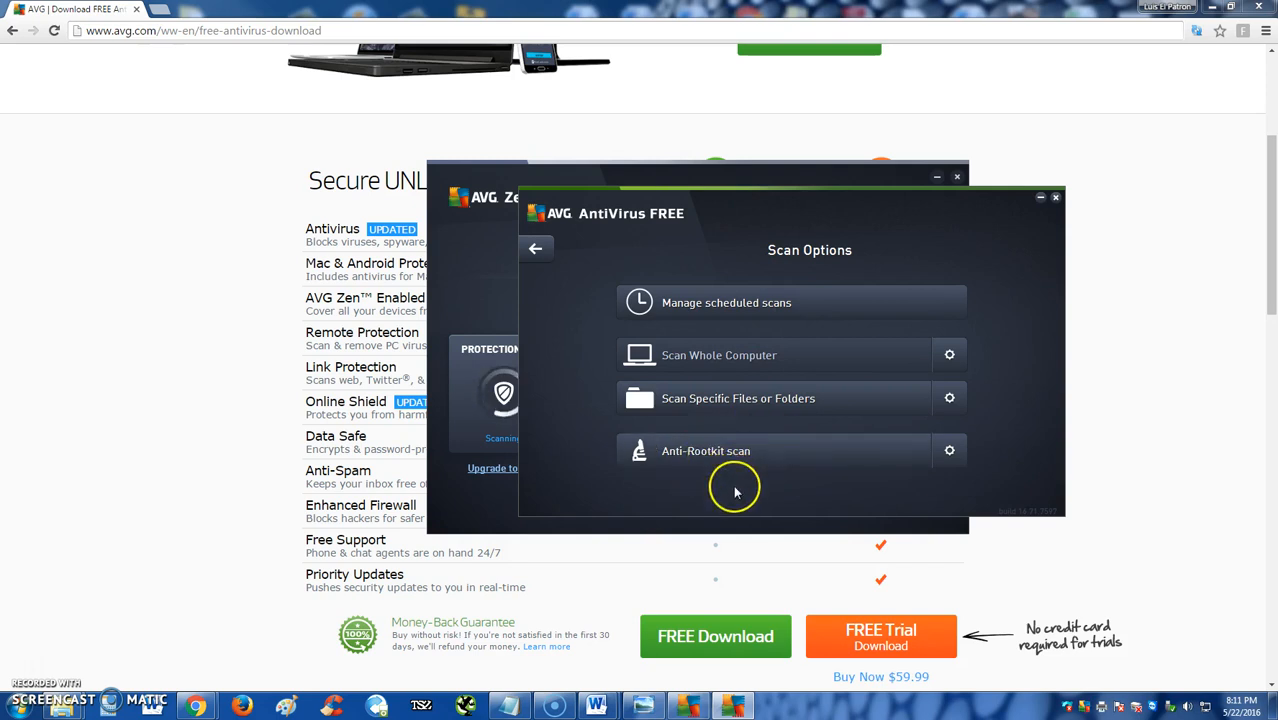
pyautogui.moveTo(740, 492)
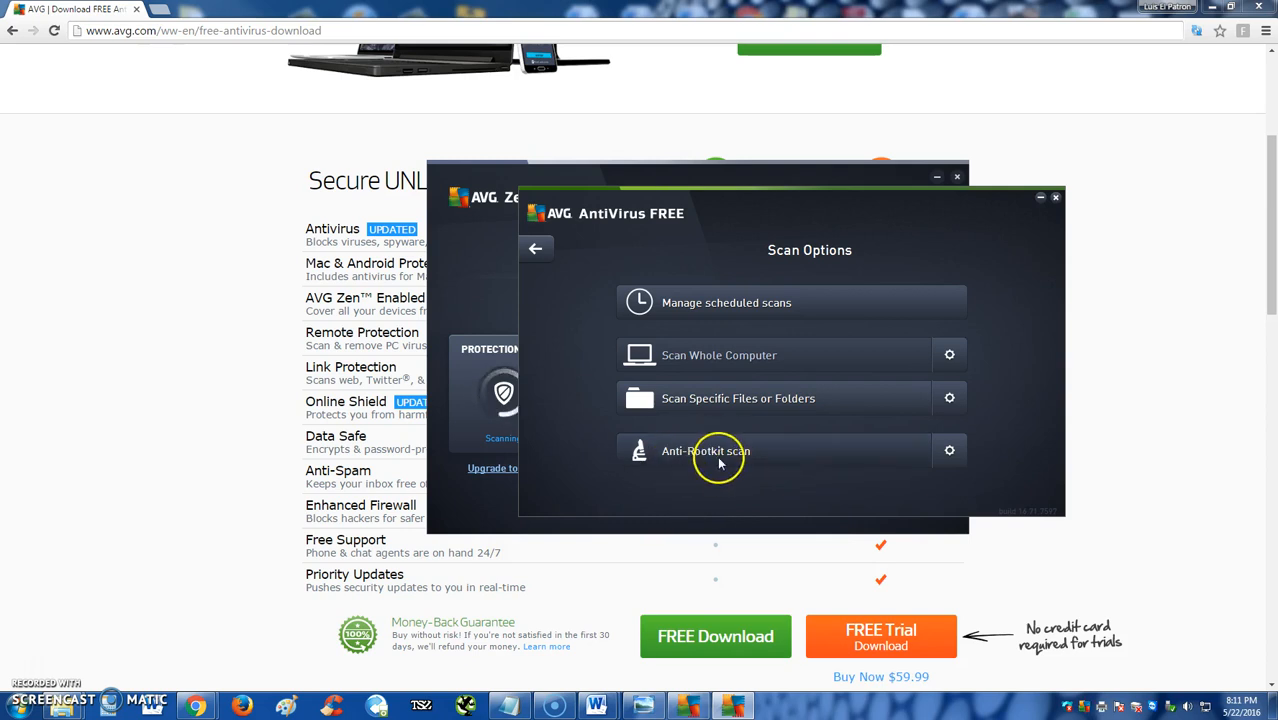
pyautogui.click(720, 450)
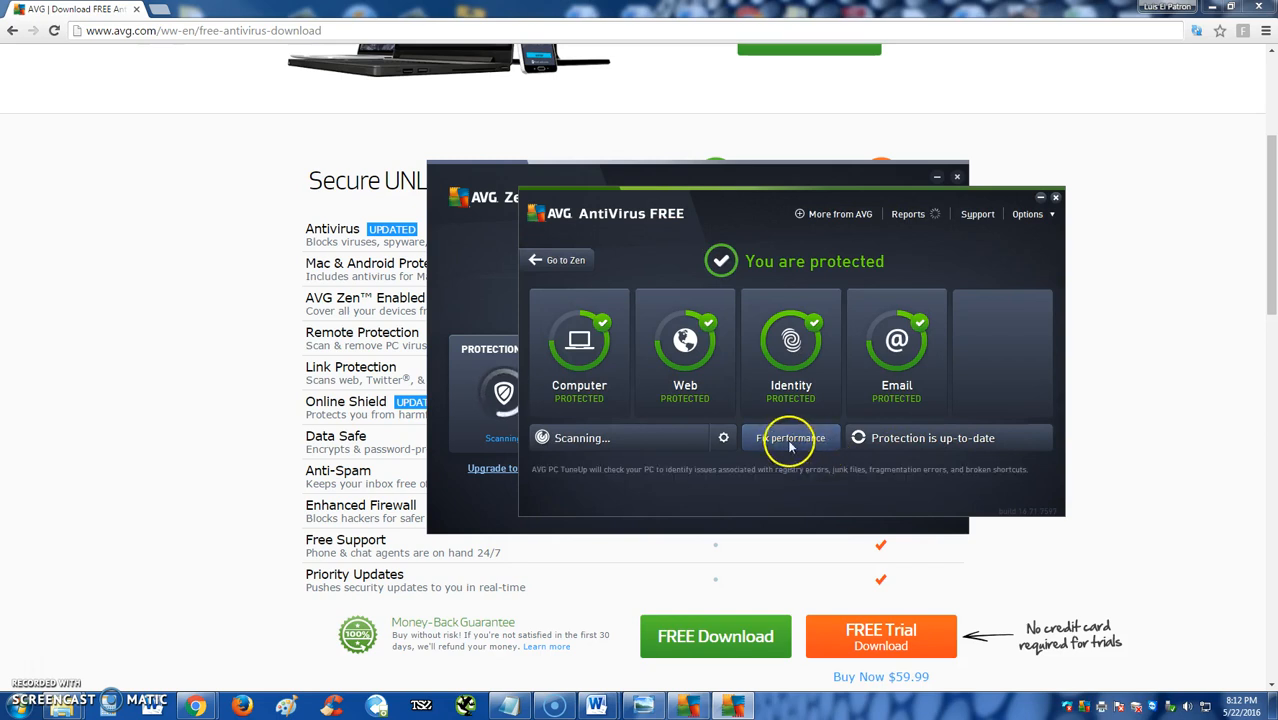
pyautogui.moveTo(778, 444)
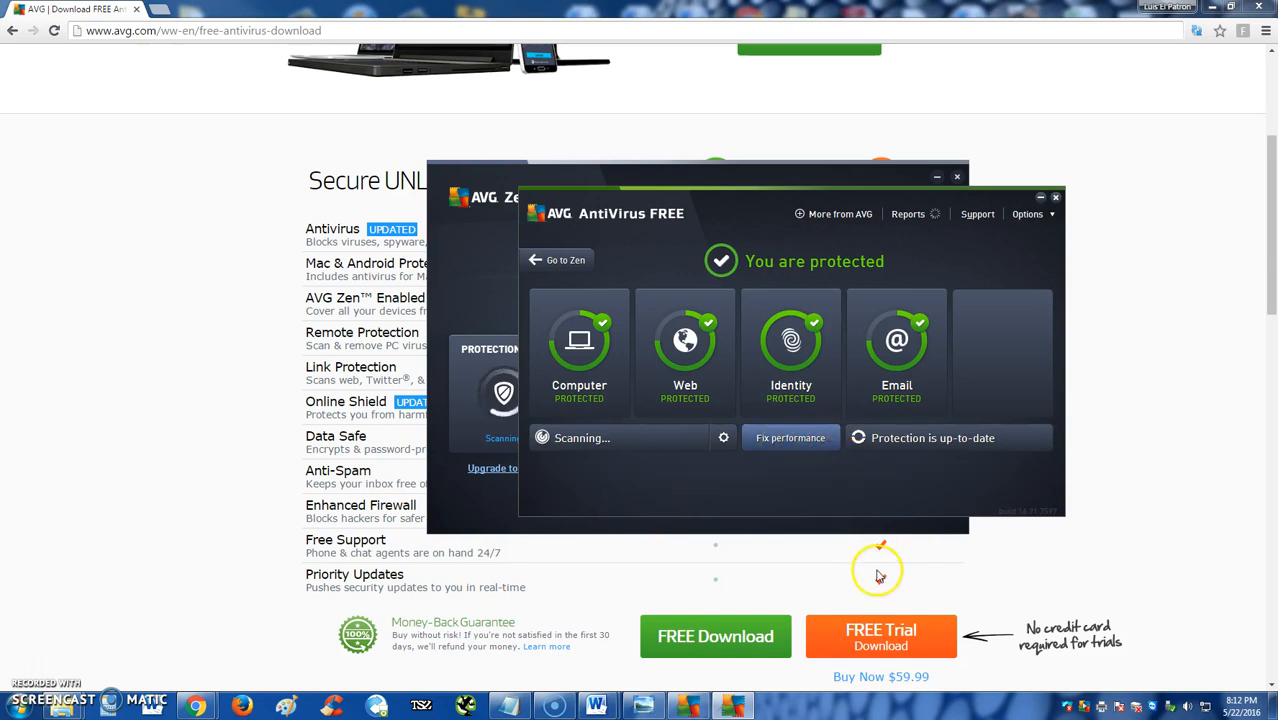
pyautogui.moveTo(804, 472)
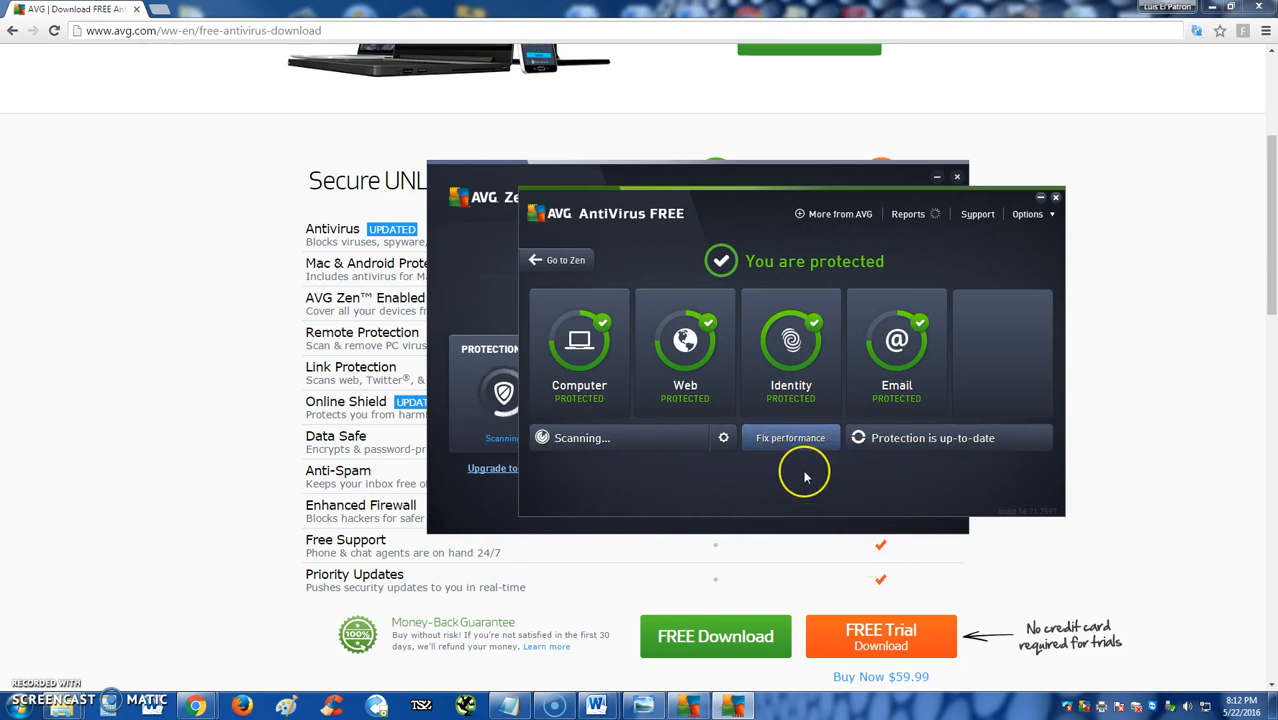
pyautogui.moveTo(817, 475)
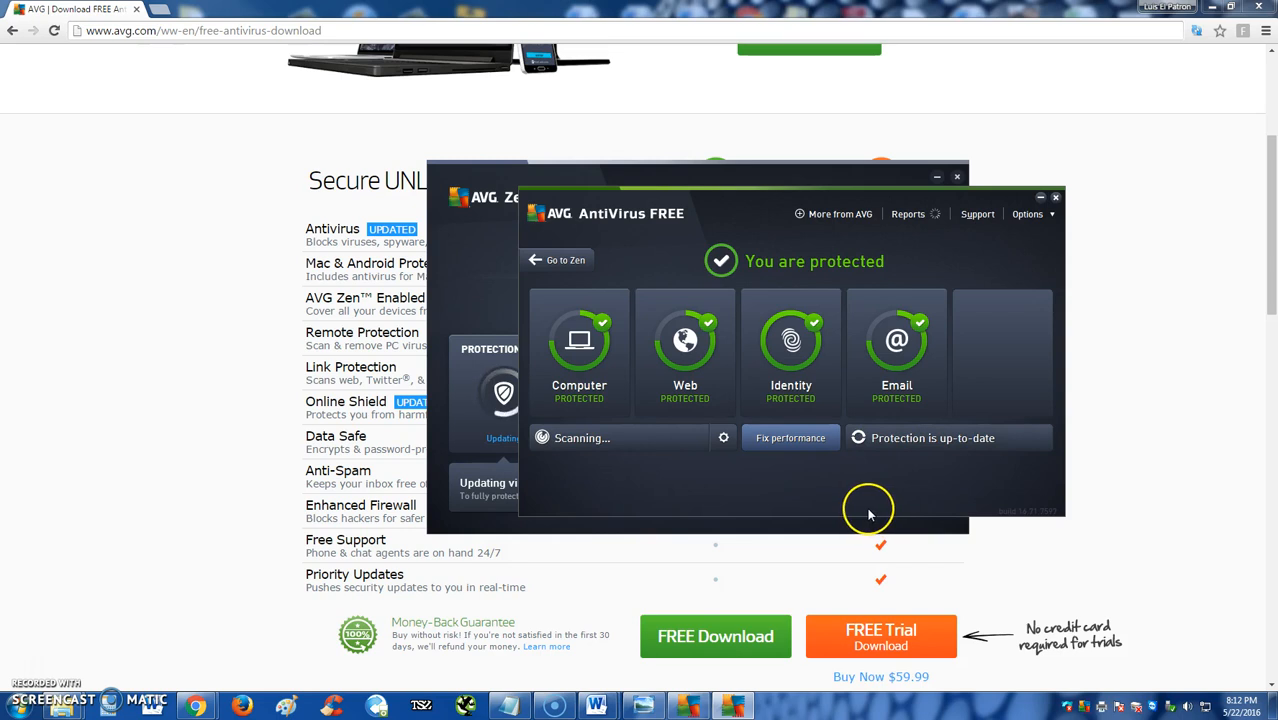
pyautogui.moveTo(741, 465)
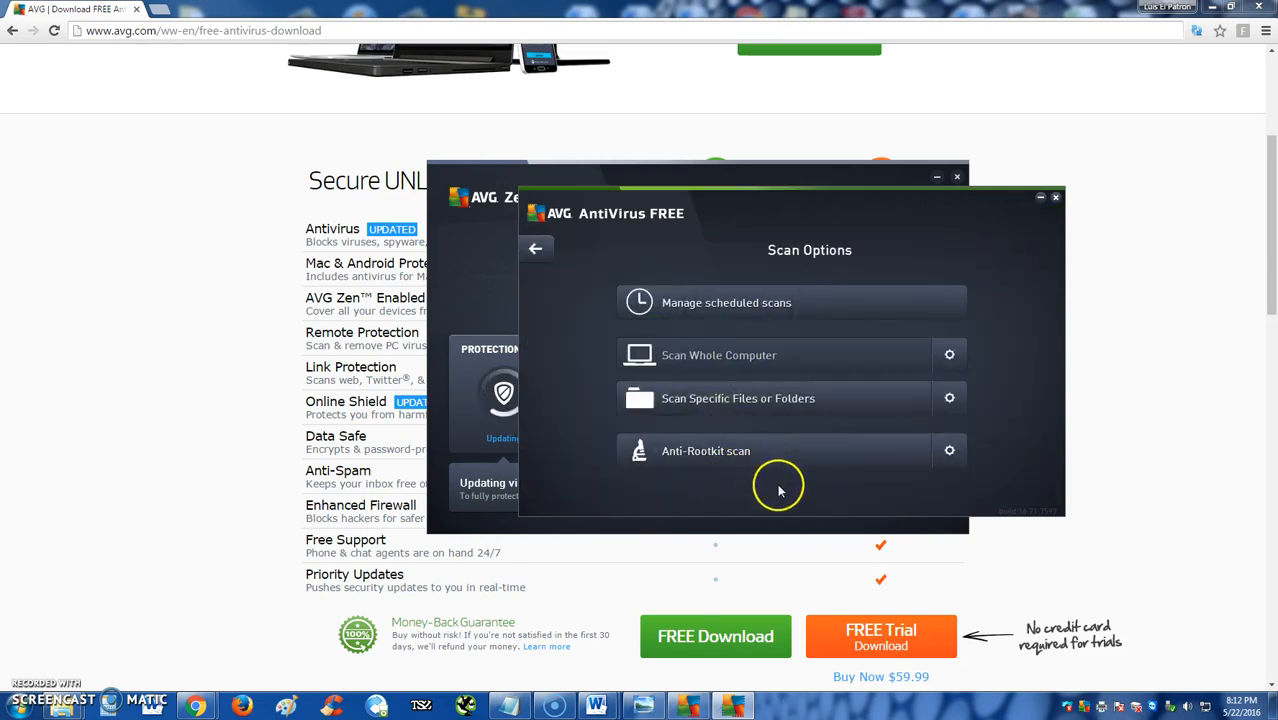
# Return to the overview and choose Options > Advanced settings.
pyautogui.click(536, 248)
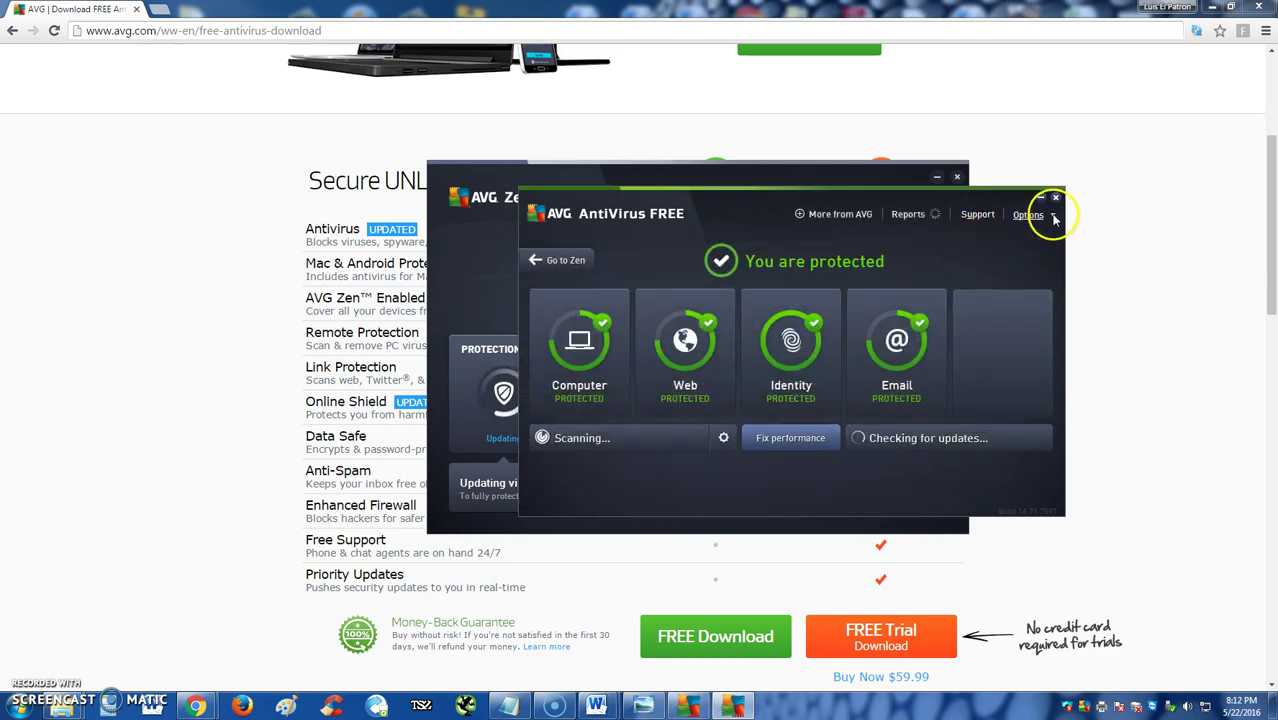
pyautogui.click(1027, 214)
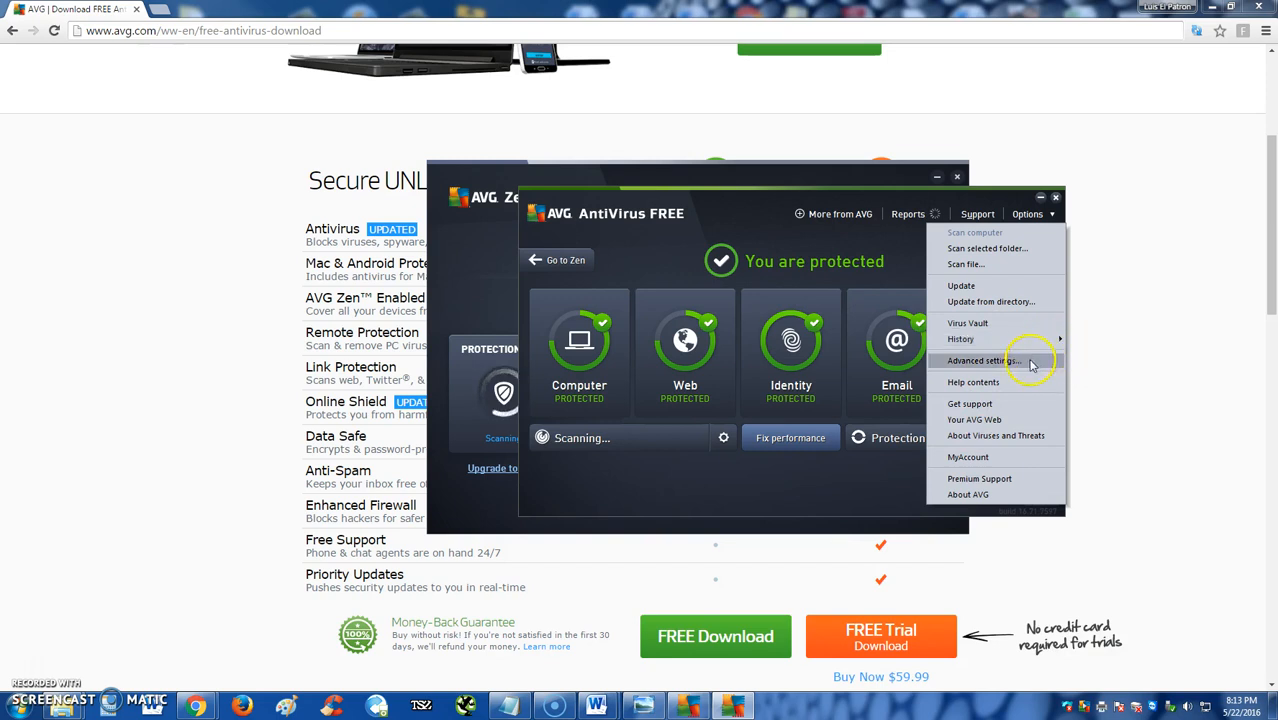
pyautogui.click(981, 361)
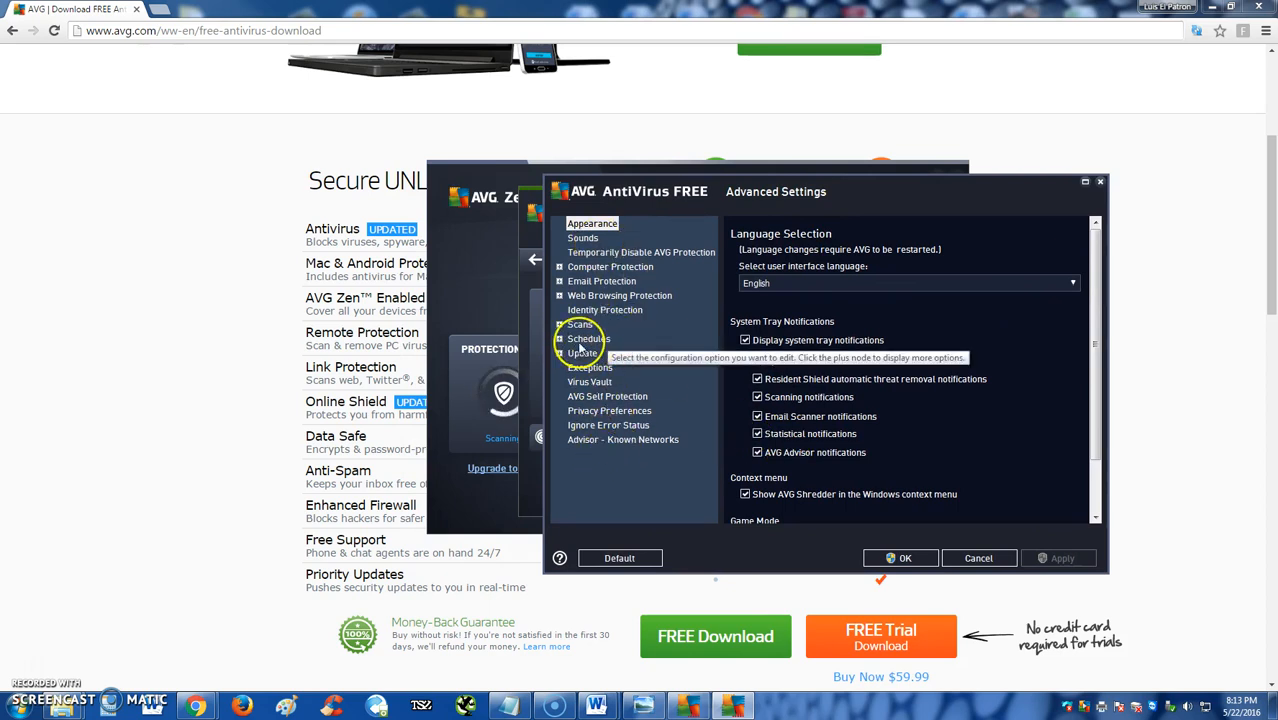
# Enable Scheduled Scan (Wednesdays and Thursdays, 12:00 PM) and close Advanced Settings.
pyautogui.click(590, 338)
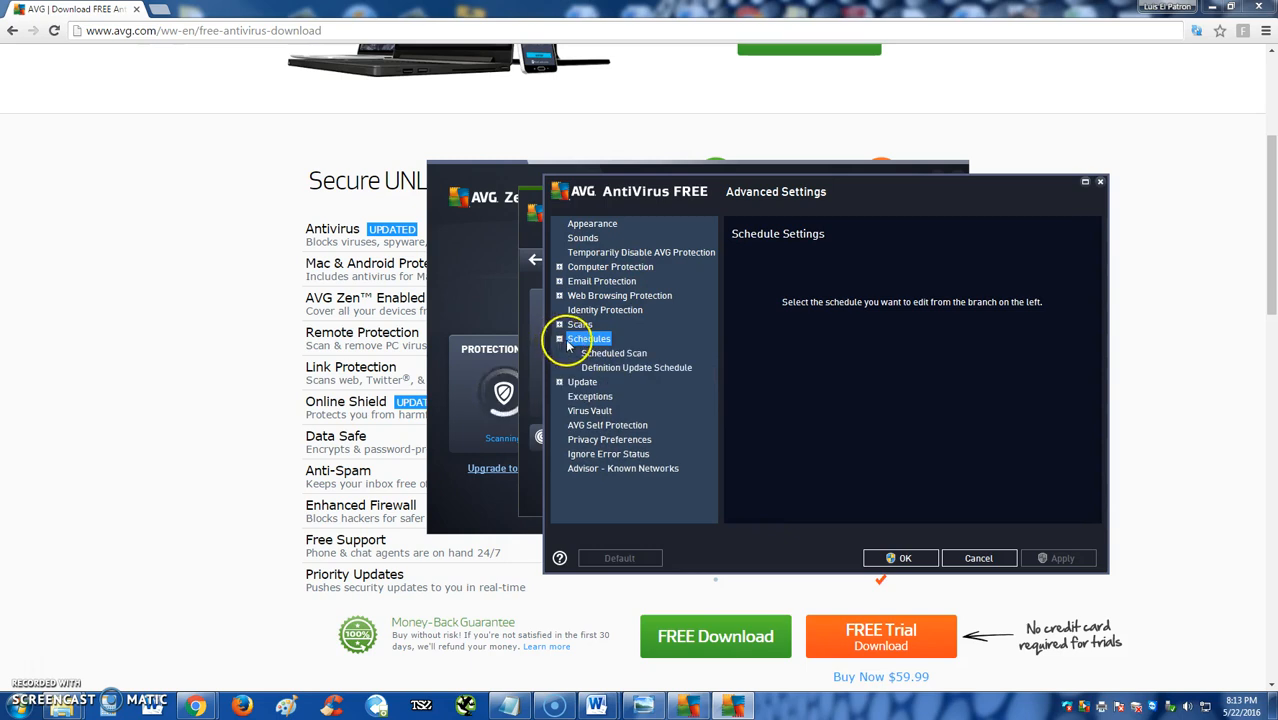
pyautogui.click(614, 353)
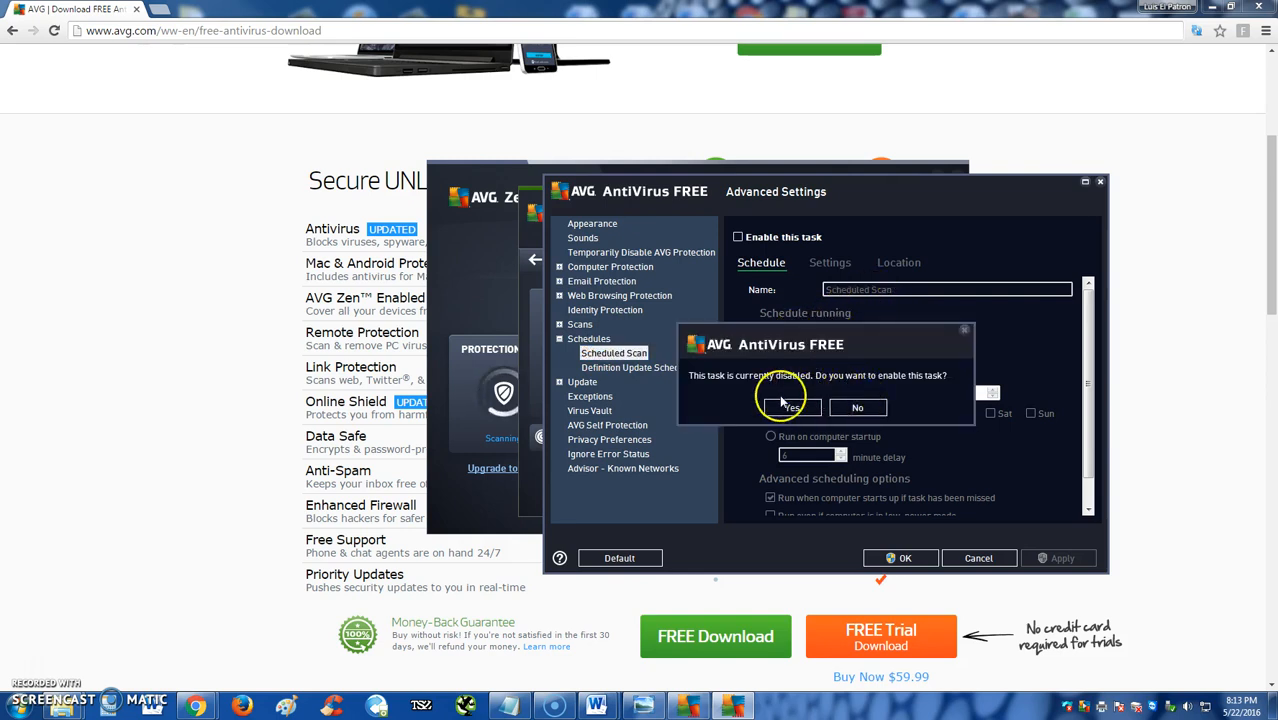
pyautogui.moveTo(795, 397)
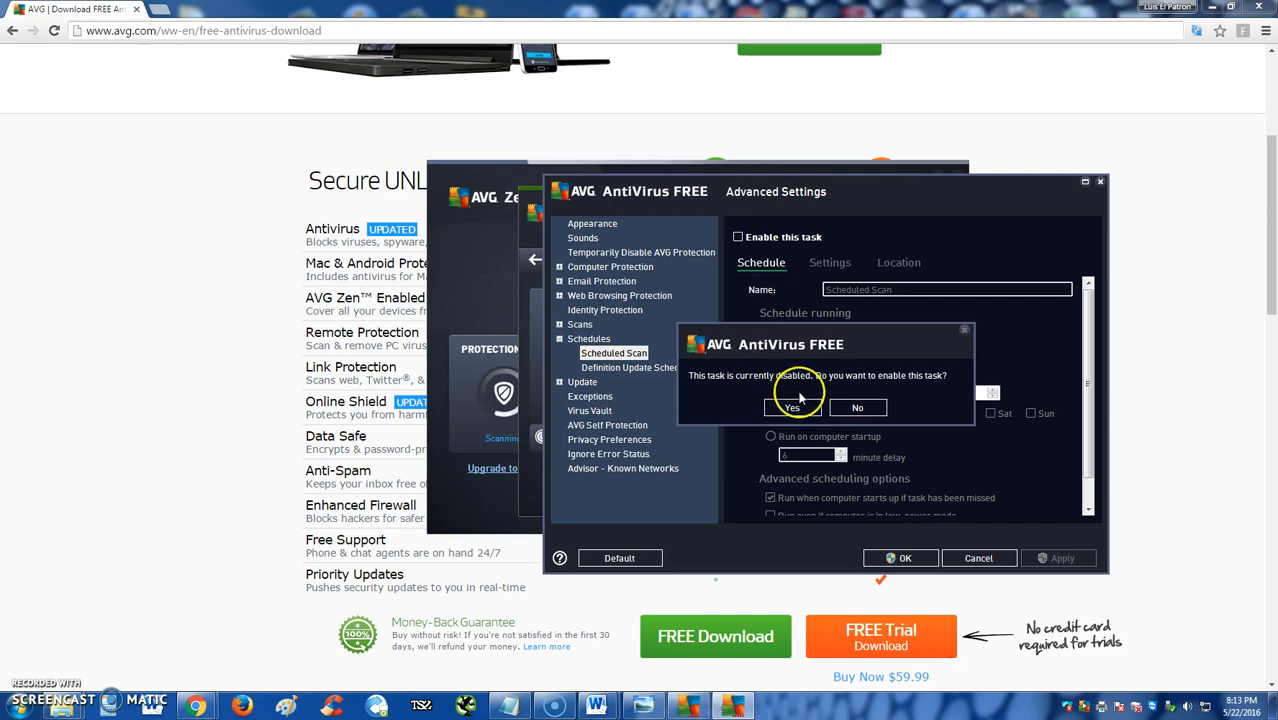
pyautogui.click(792, 407)
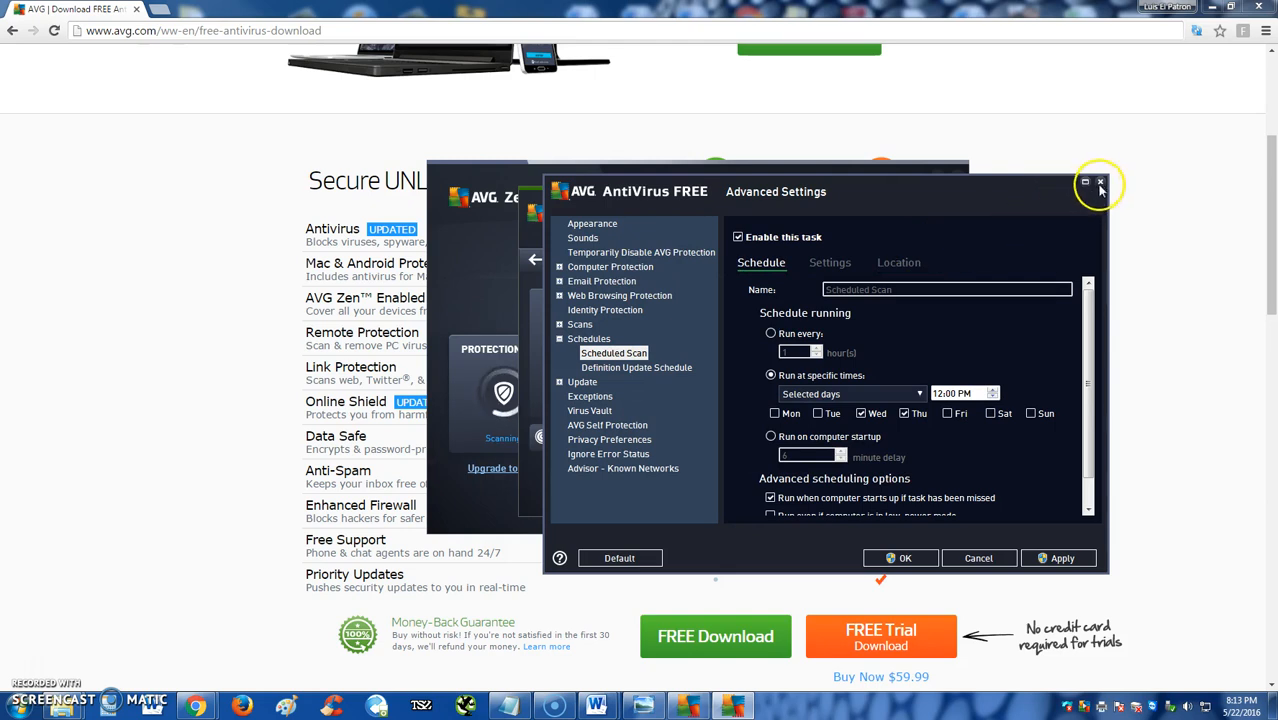
pyautogui.click(1100, 184)
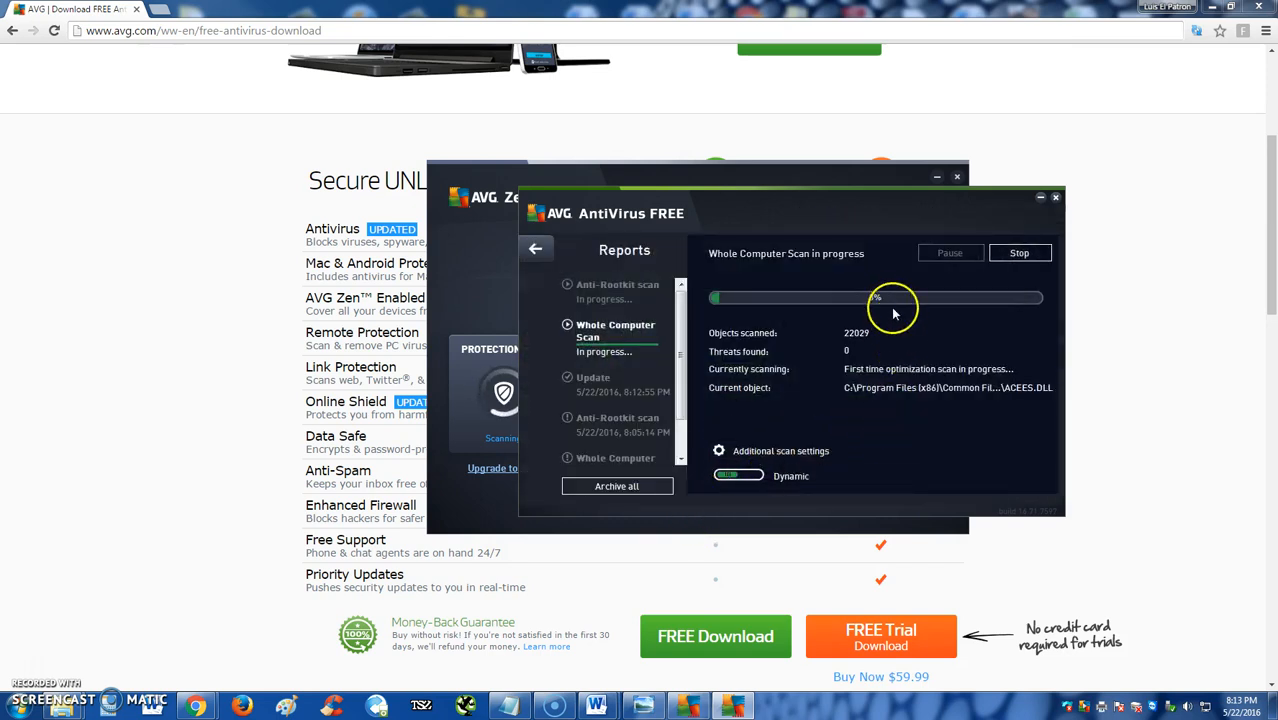
pyautogui.moveTo(788, 504)
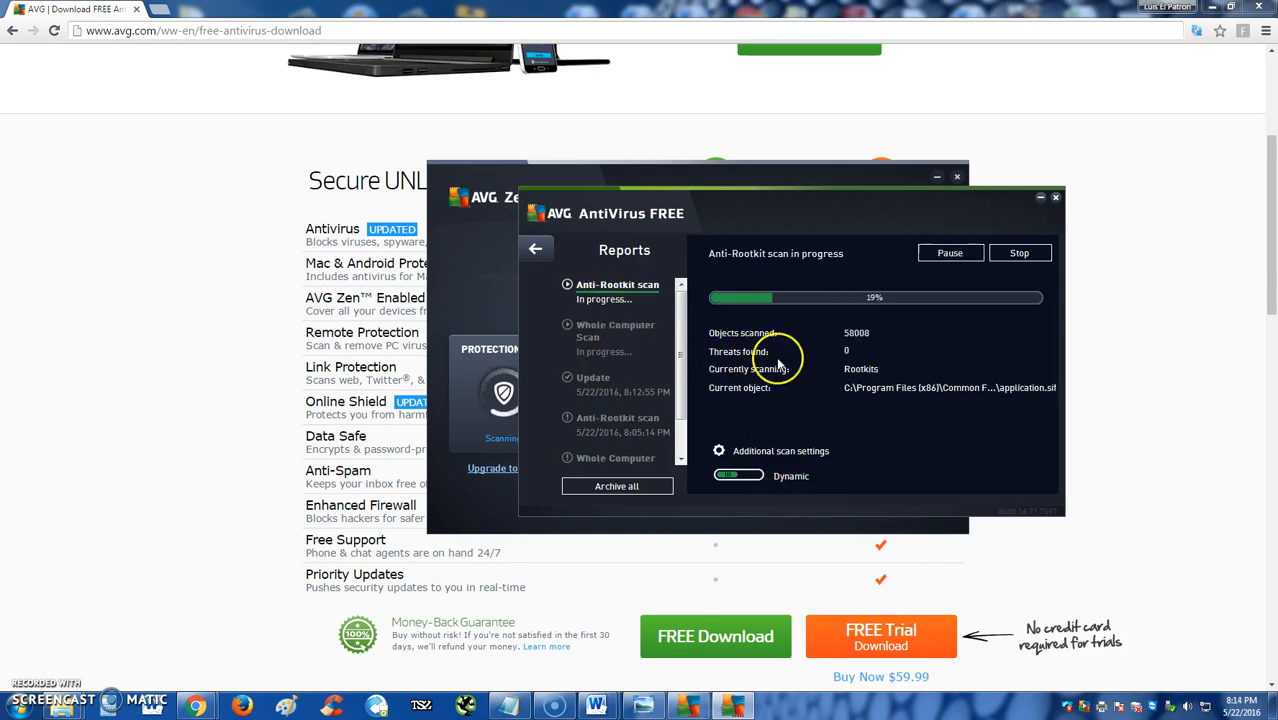
pyautogui.moveTo(800, 395)
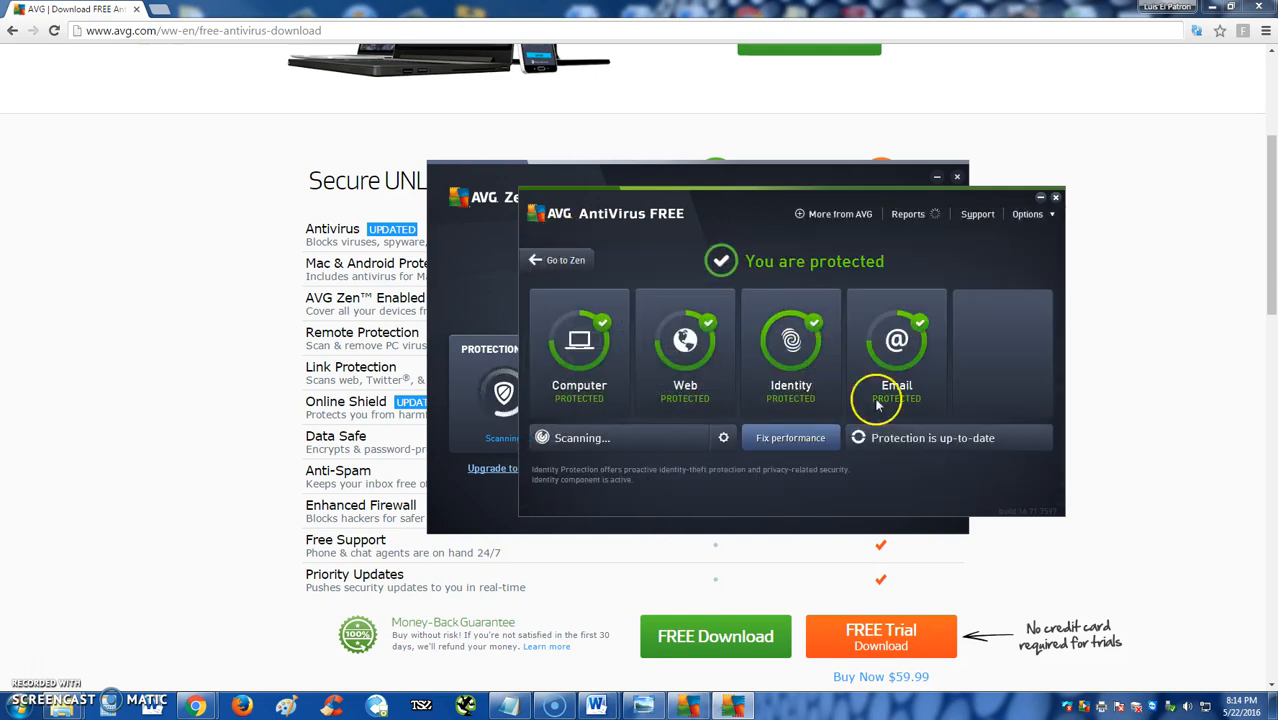
pyautogui.moveTo(895, 458)
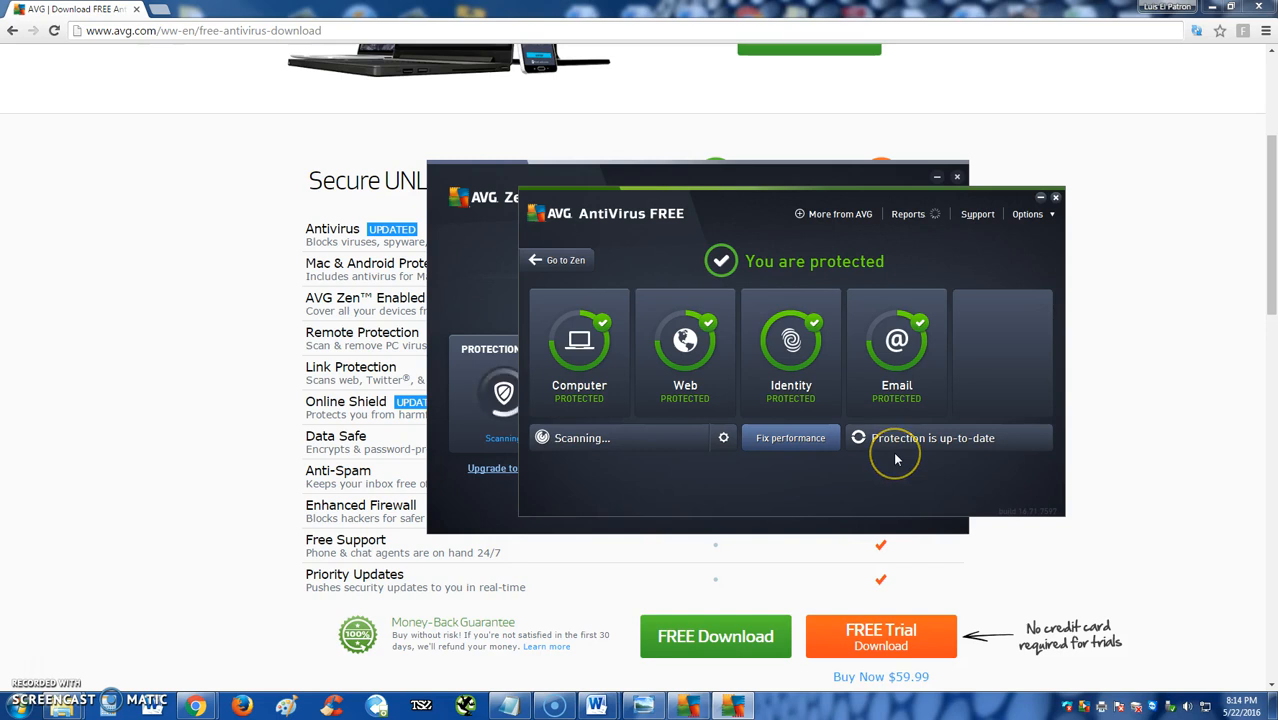
pyautogui.moveTo(750, 215)
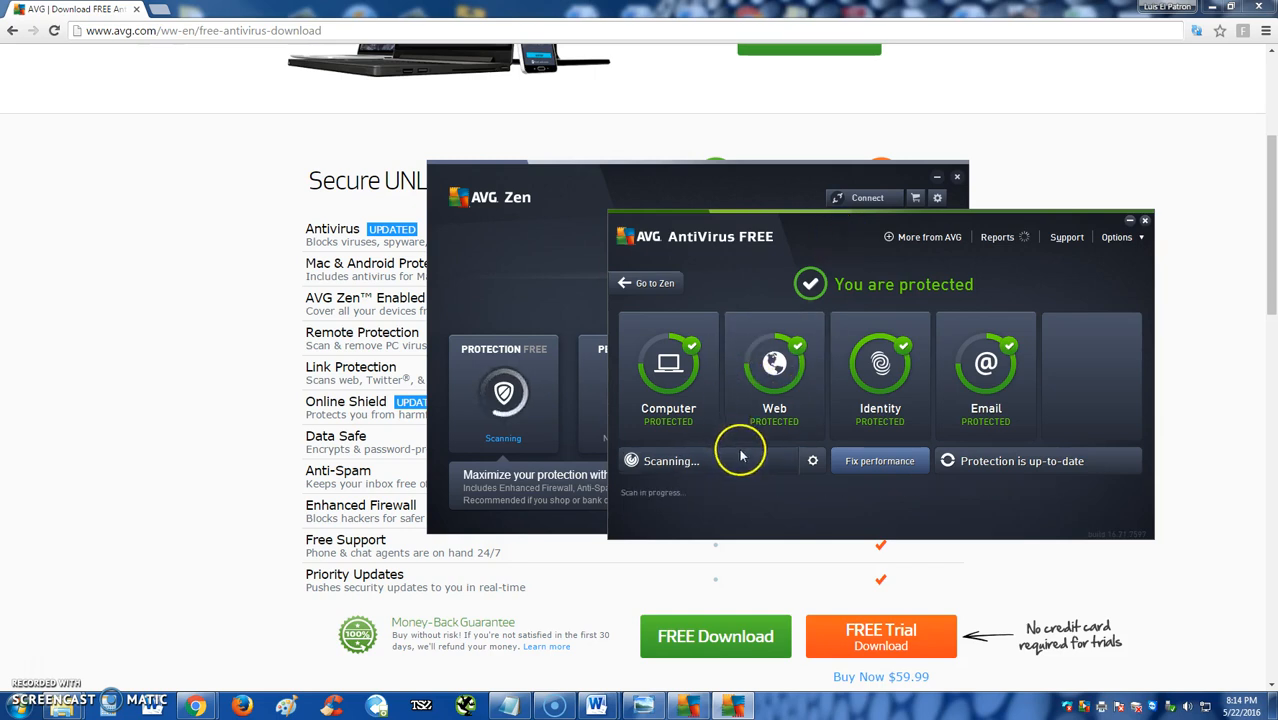
pyautogui.moveTo(774, 410)
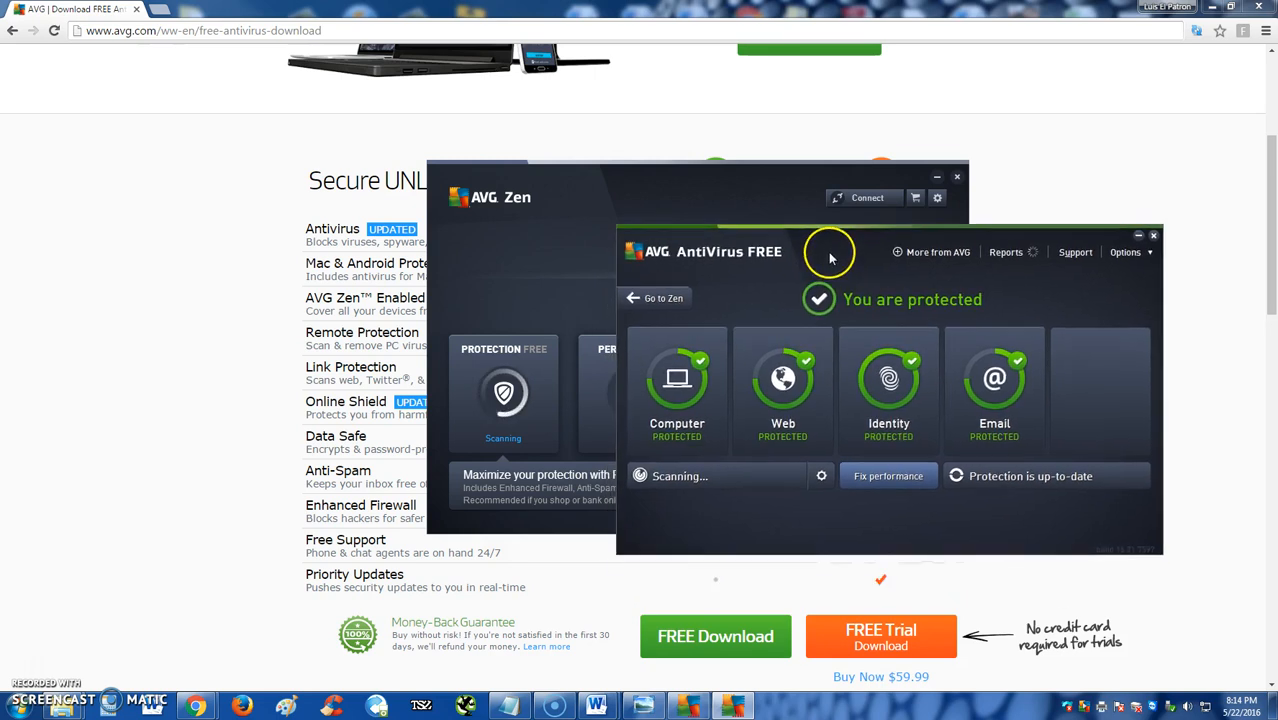
pyautogui.moveTo(971, 395)
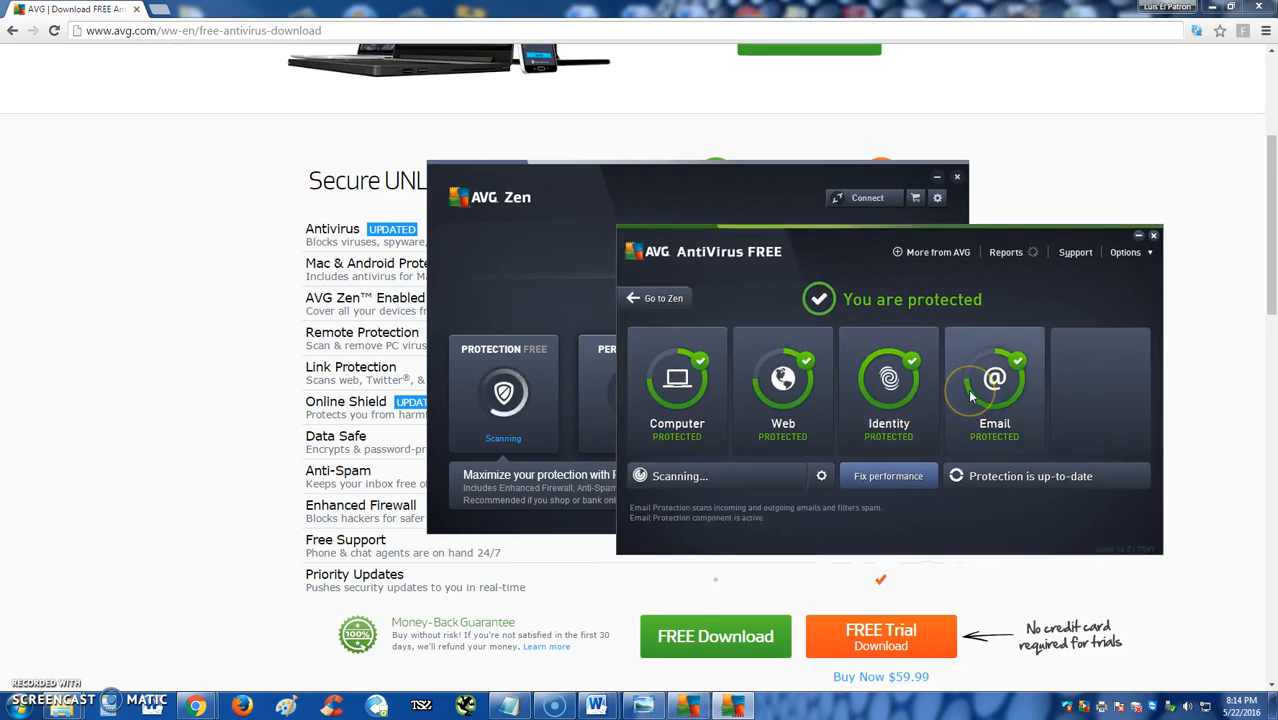